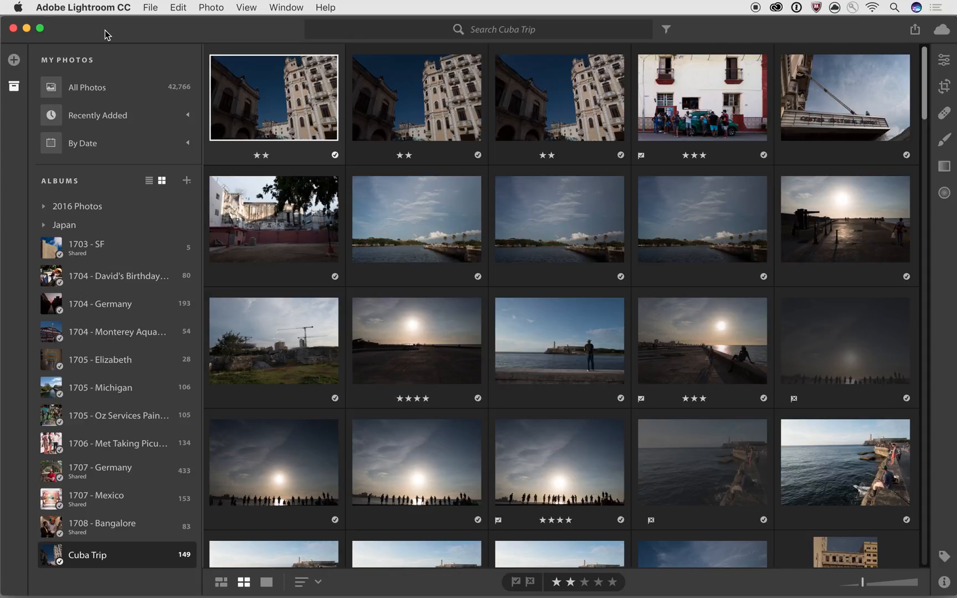
Show the 149-photo import from an hour ago and list the library's photos by year
left_click(87, 87)
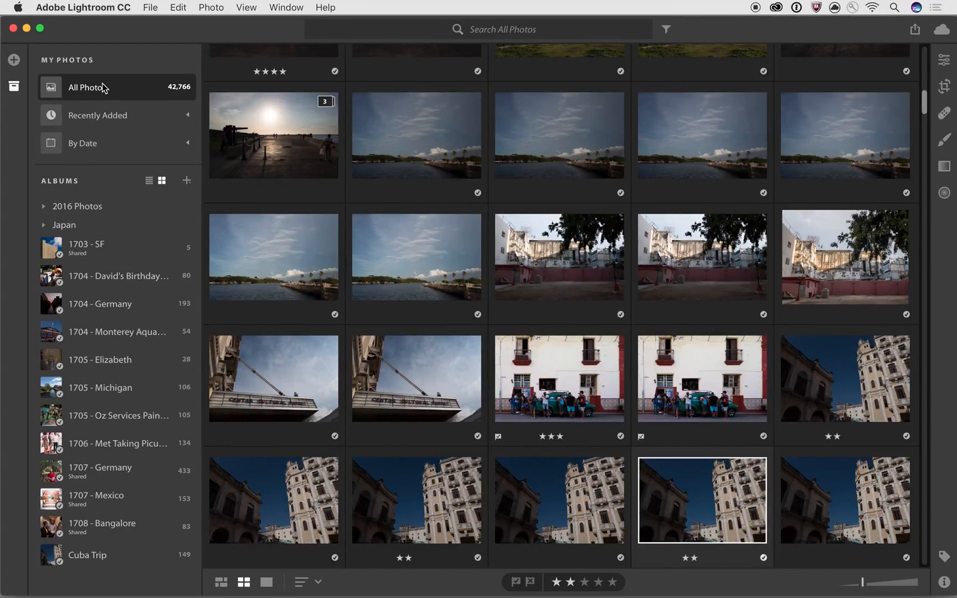
left_click(98, 115)
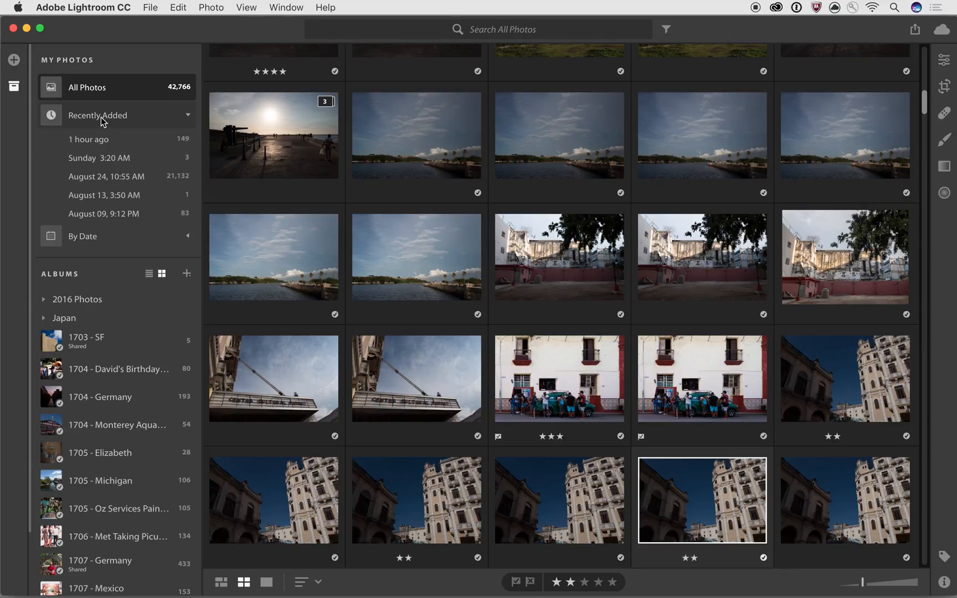
mouse_move(114, 142)
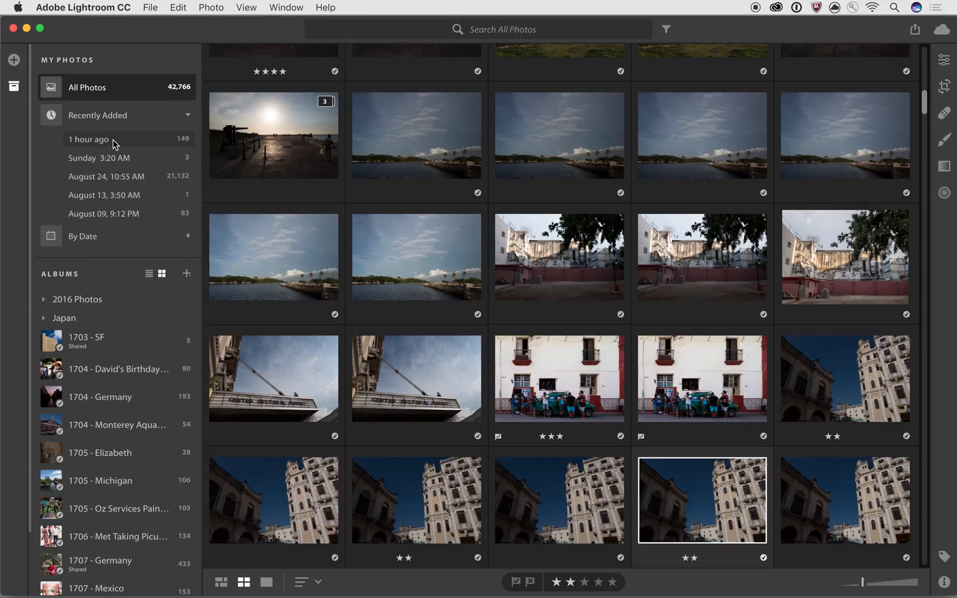
left_click(88, 140)
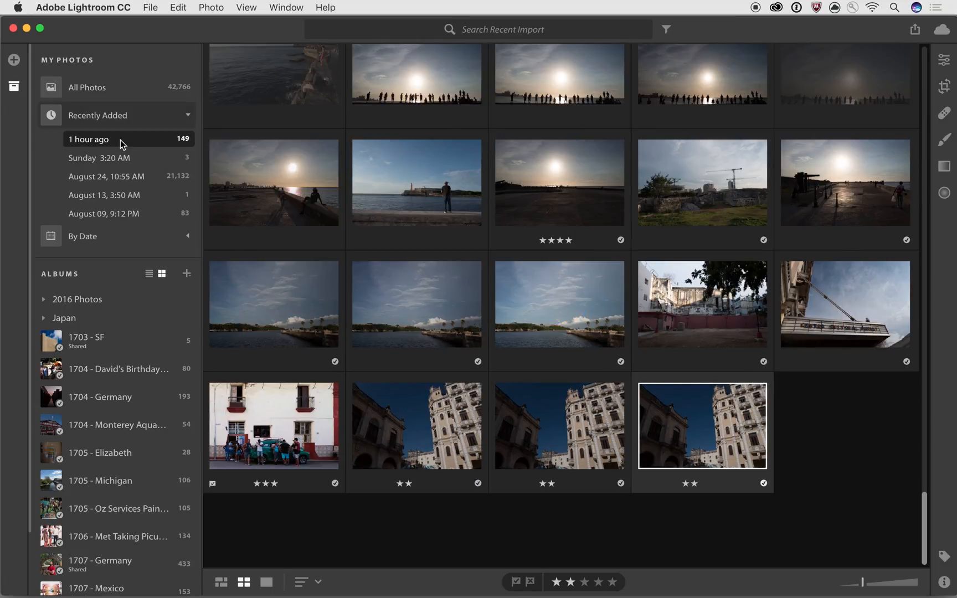
left_click(82, 236)
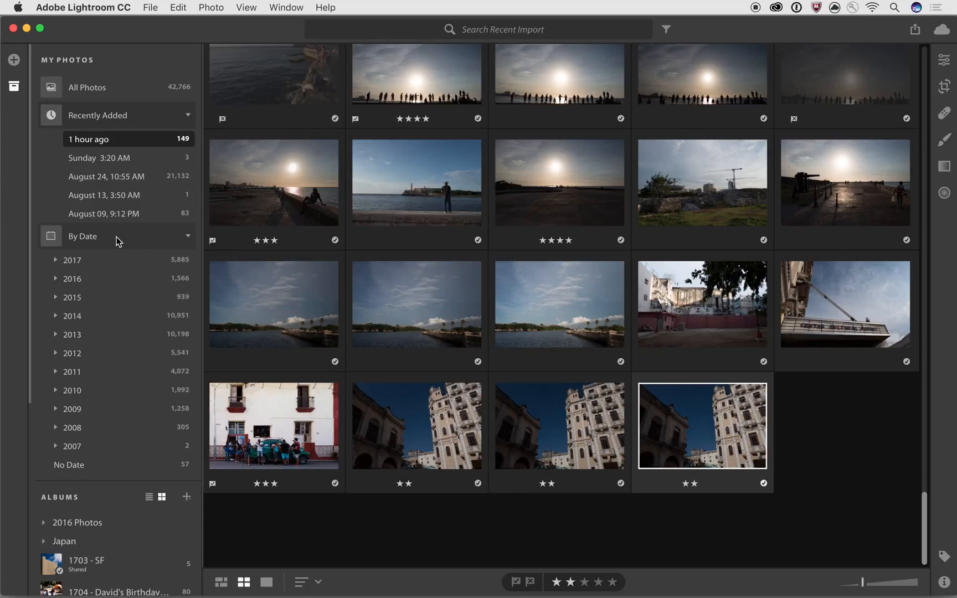
mouse_move(60, 317)
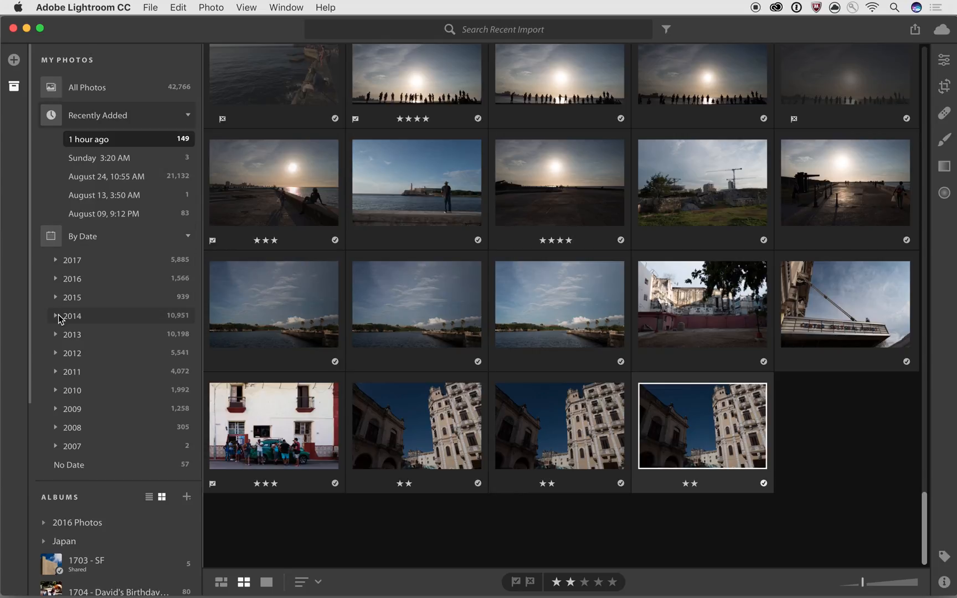
Show the 1,815 photos from March 2014 and scroll to the albums list with Cuba Trip
left_click(71, 315)
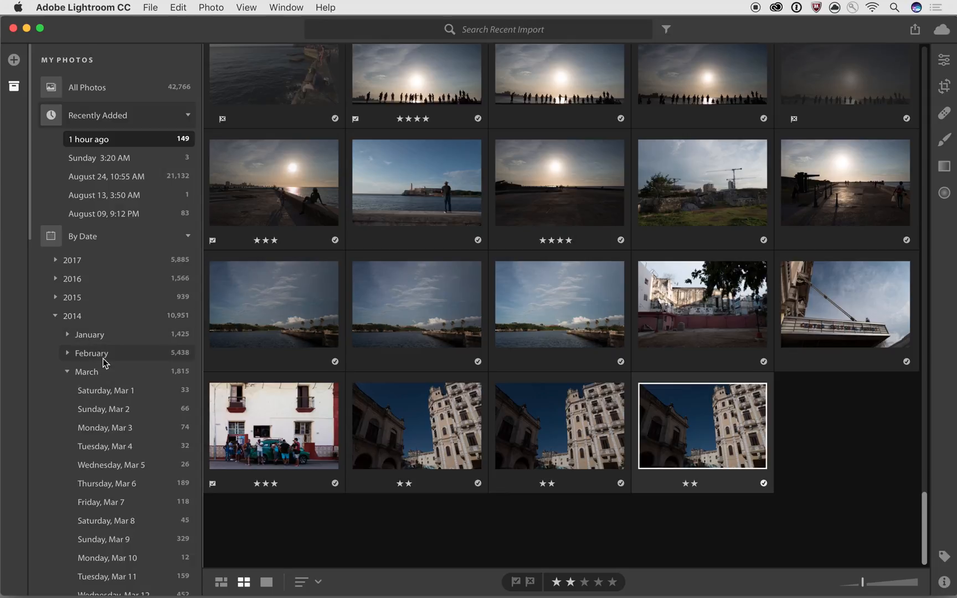
left_click(86, 372)
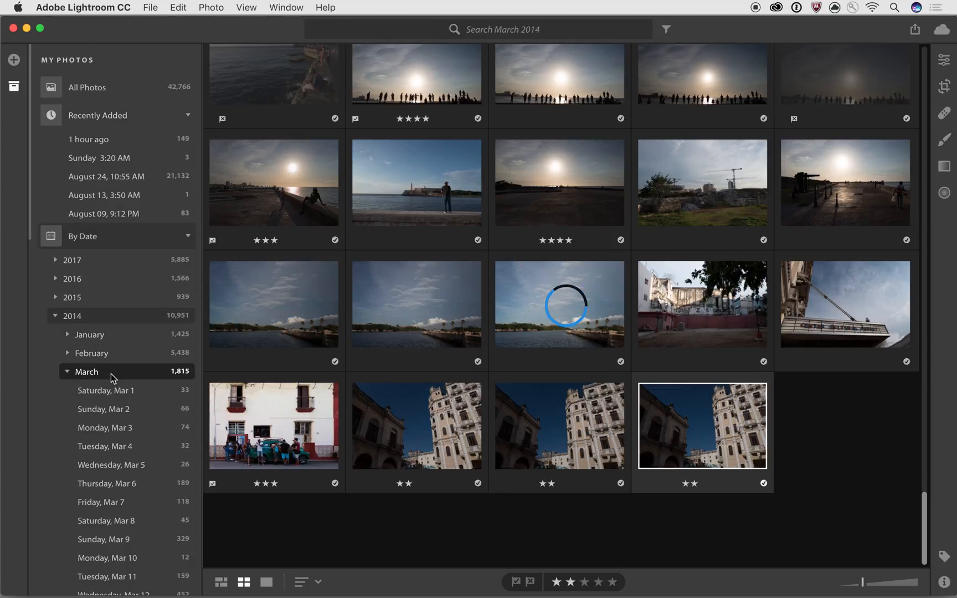
scroll("down", 3)
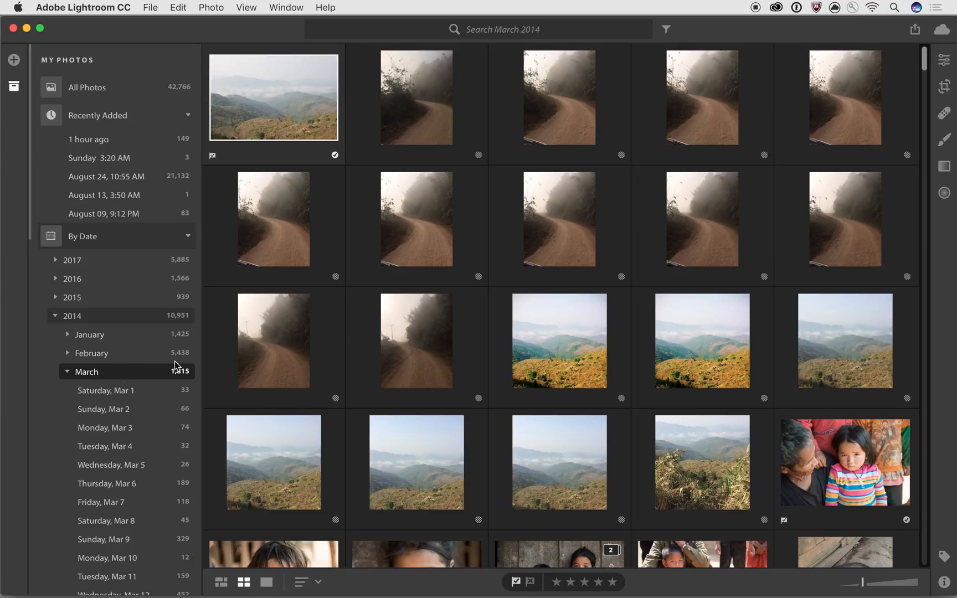
scroll("down", 3)
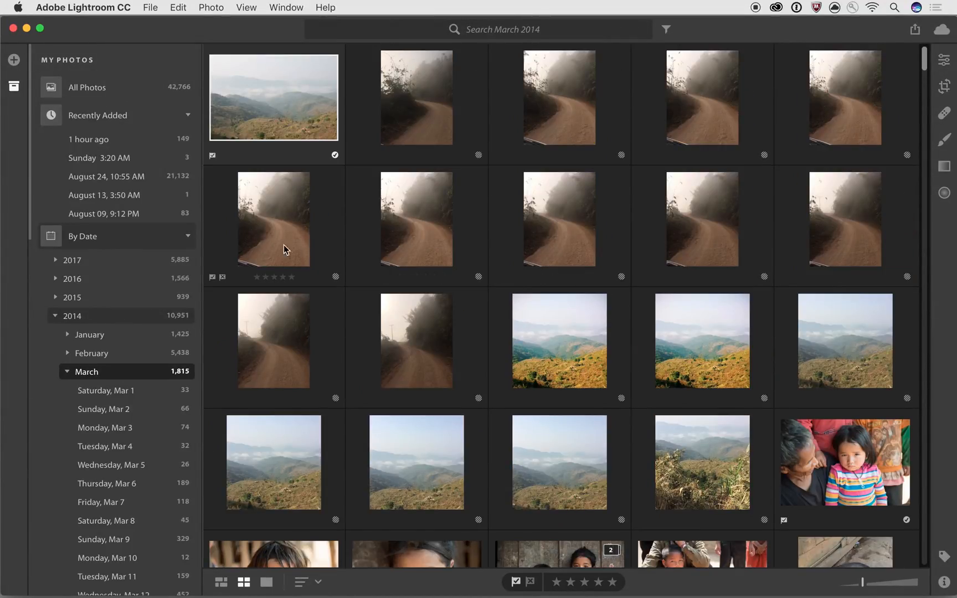
left_click(68, 372)
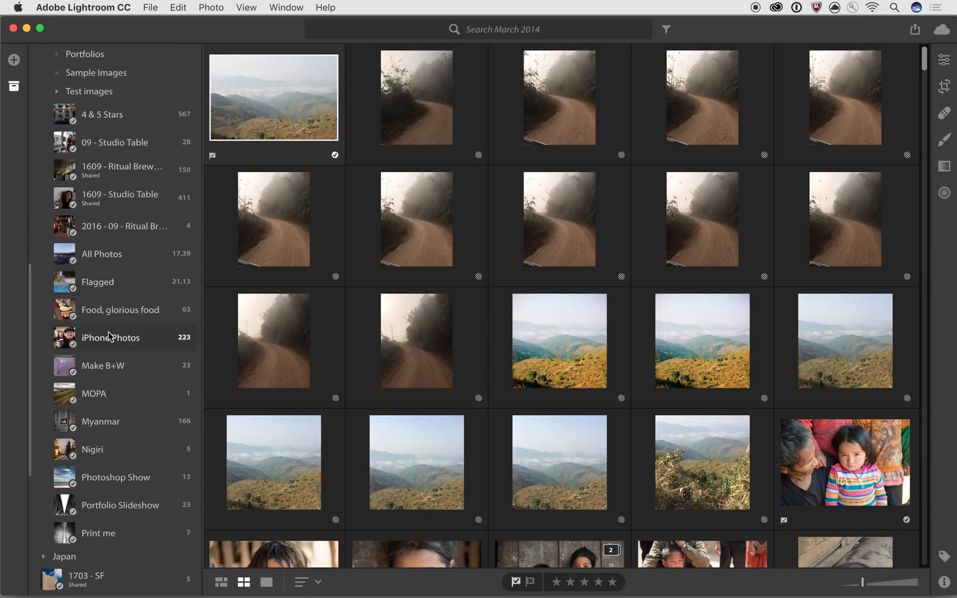
scroll("down", 3)
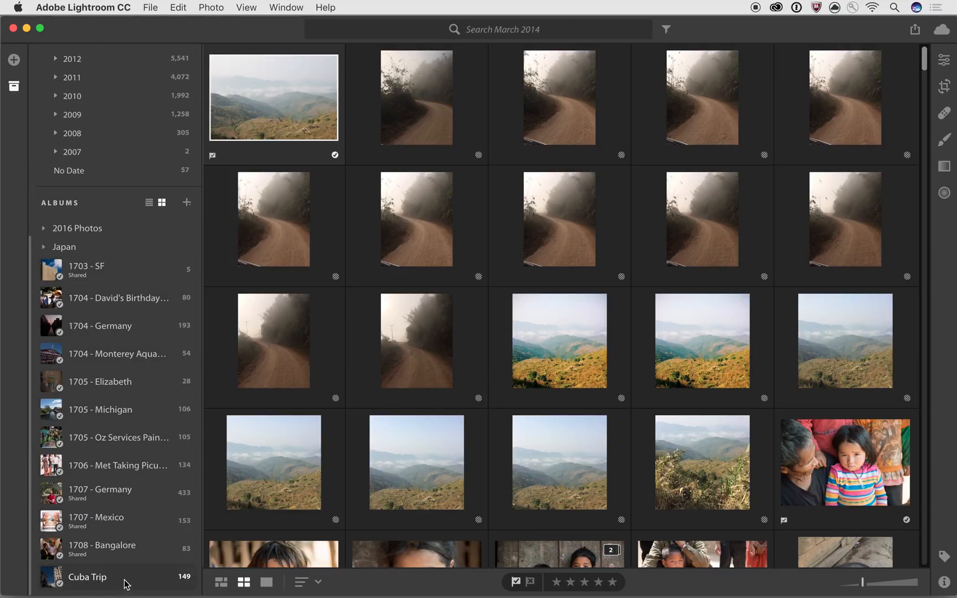
Search the Cuba Trip album for car, people and then blue, leaving 58 results
left_click(87, 577)
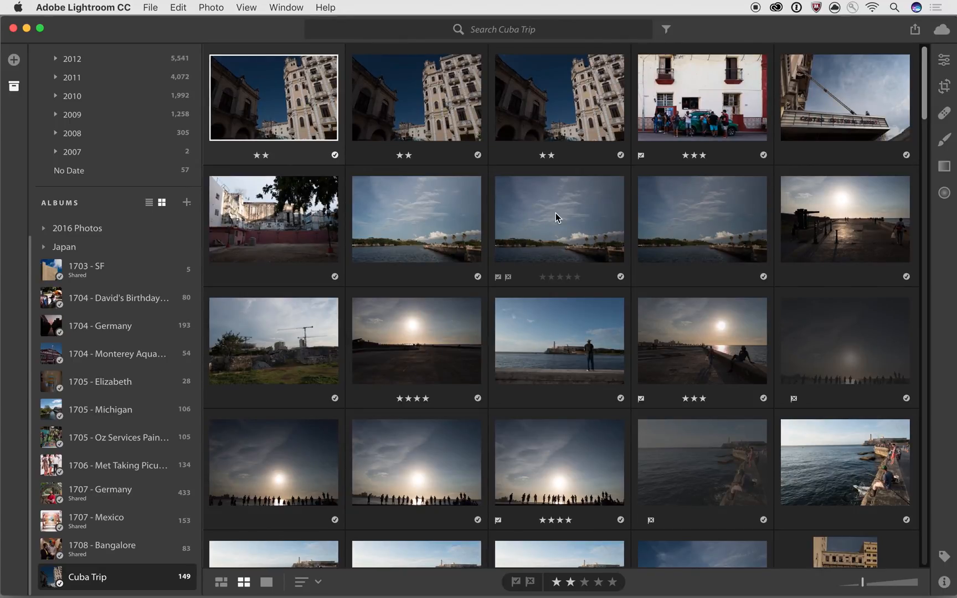
left_click(477, 28)
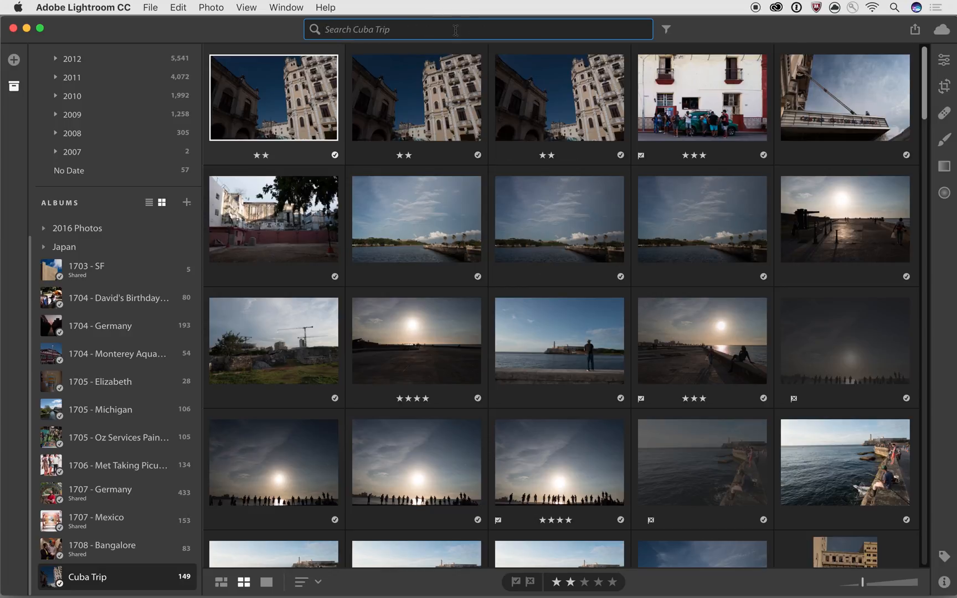
left_click(391, 29)
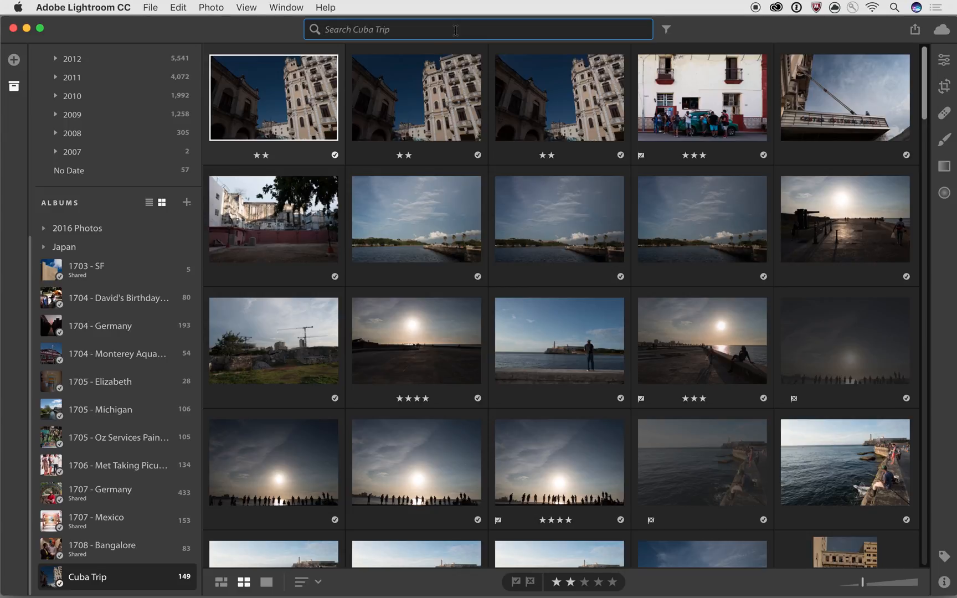
type("car")
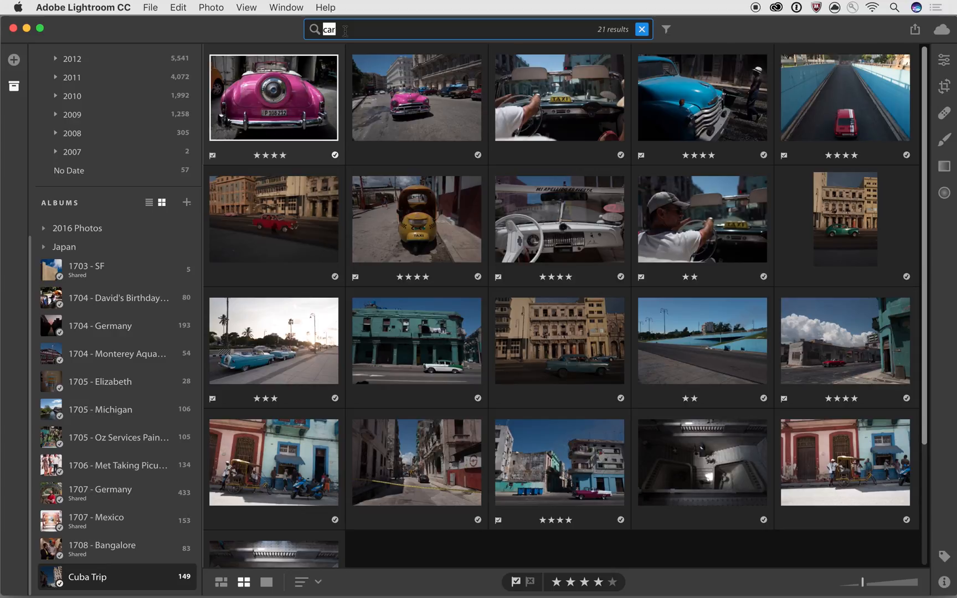
type("people")
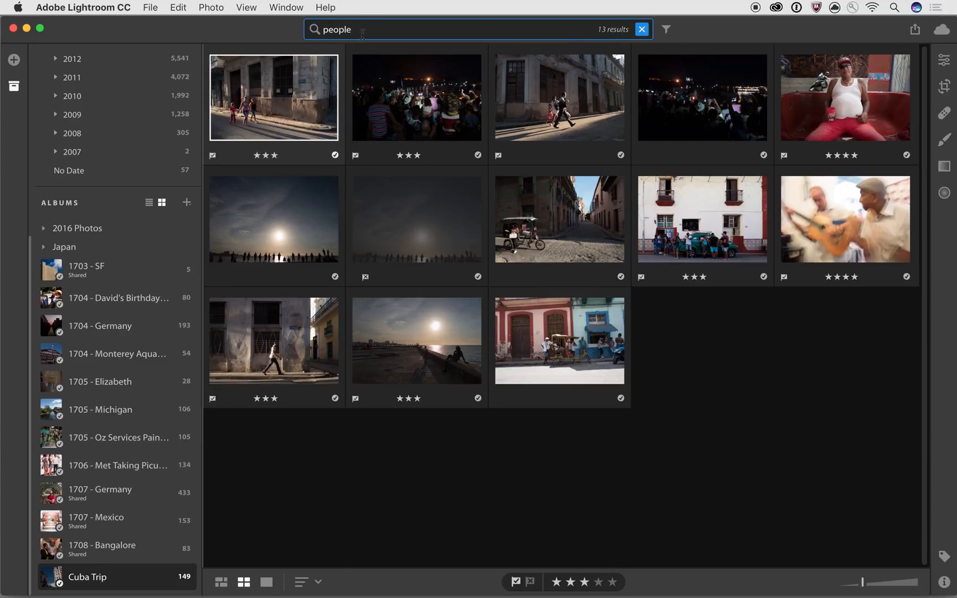
type("blue")
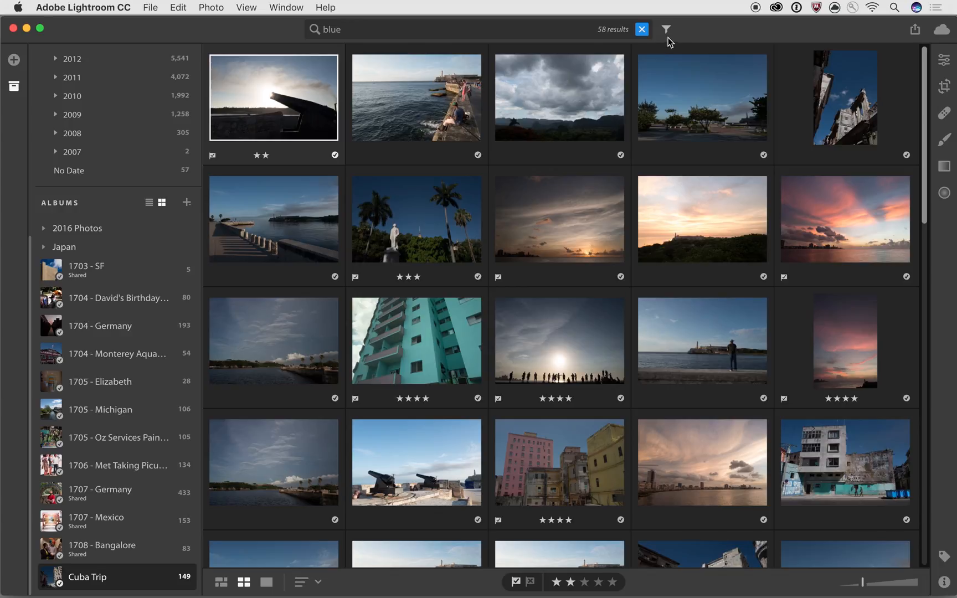
Refine the blue results to photos rated four stars or higher, leaving 8
left_click(666, 29)
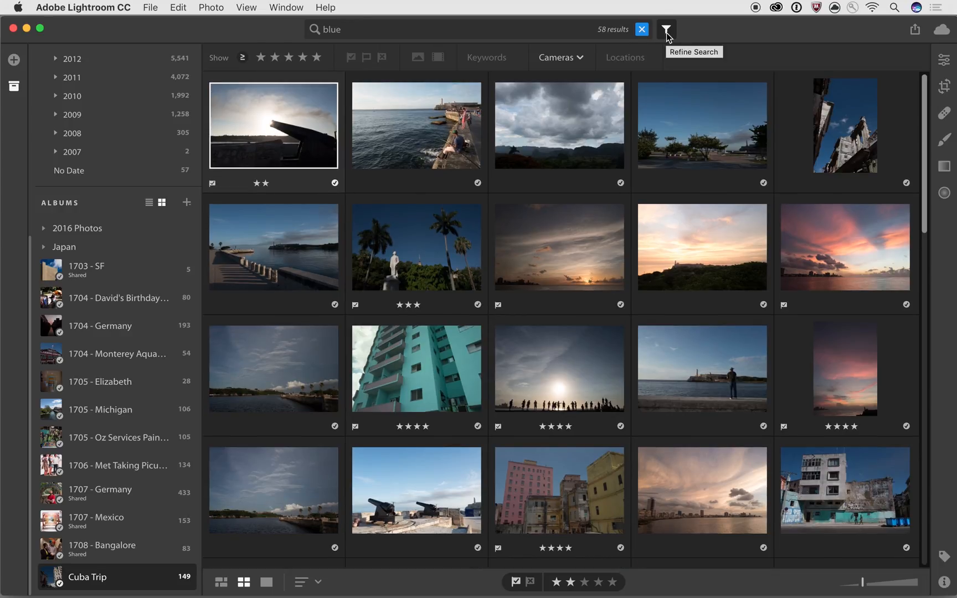
mouse_move(298, 57)
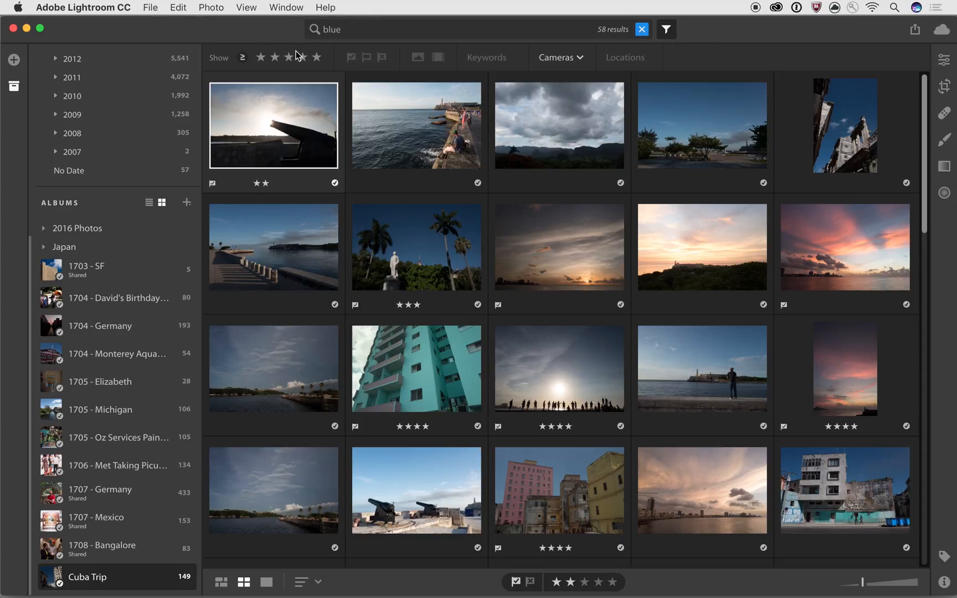
left_click(302, 56)
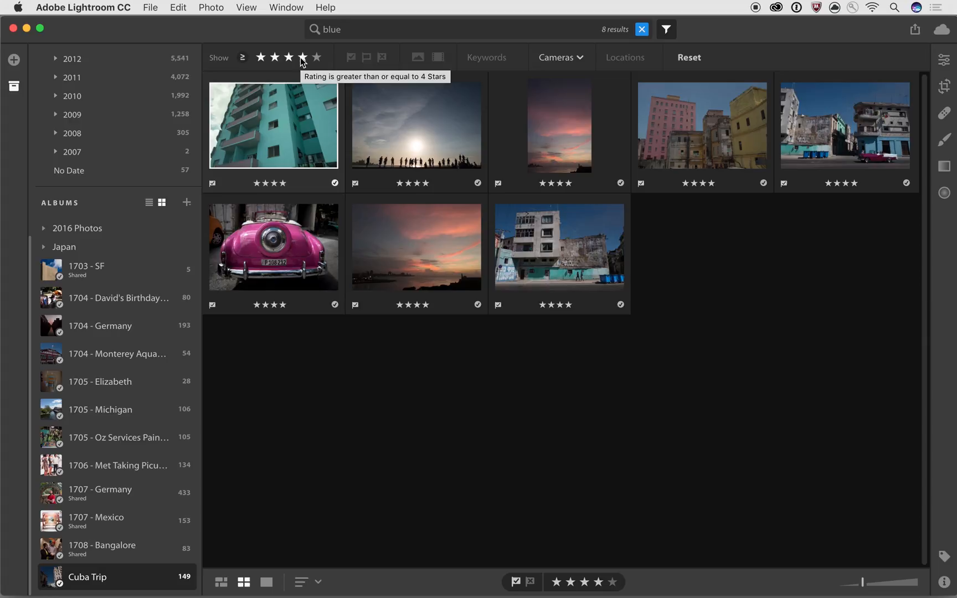
mouse_move(518, 73)
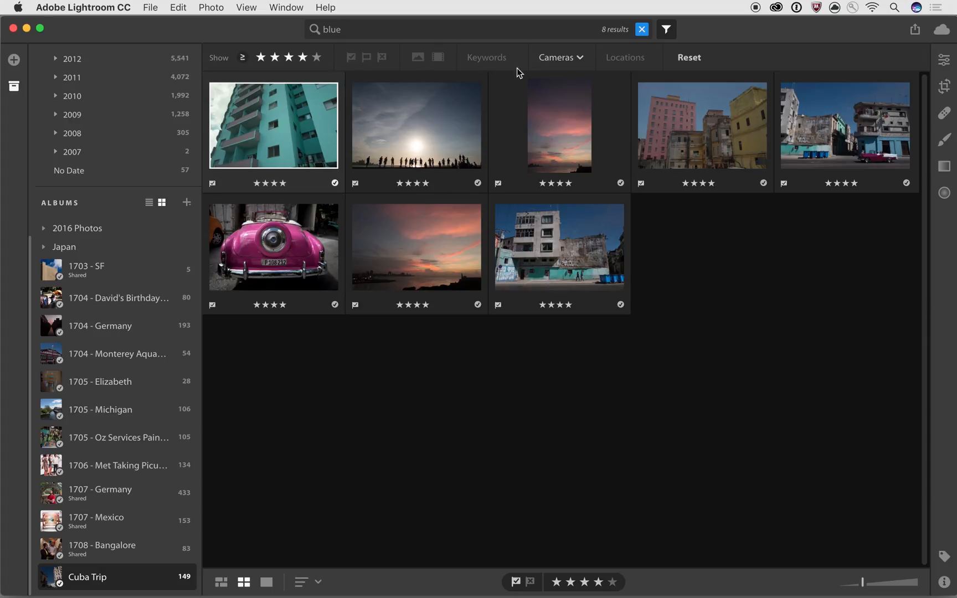
left_click(558, 57)
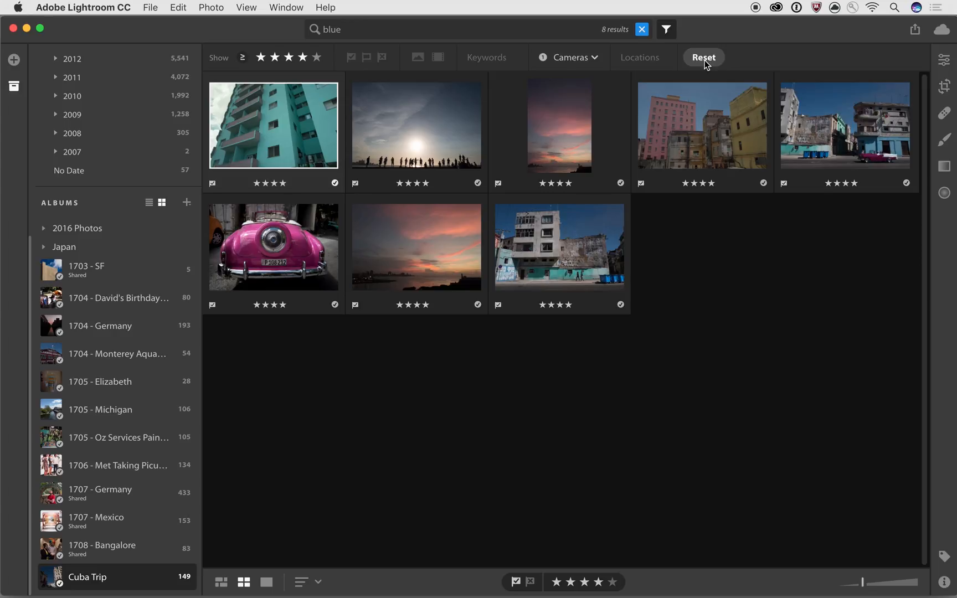
Clear the rating filter and blue search, then search all photos for food
left_click(702, 57)
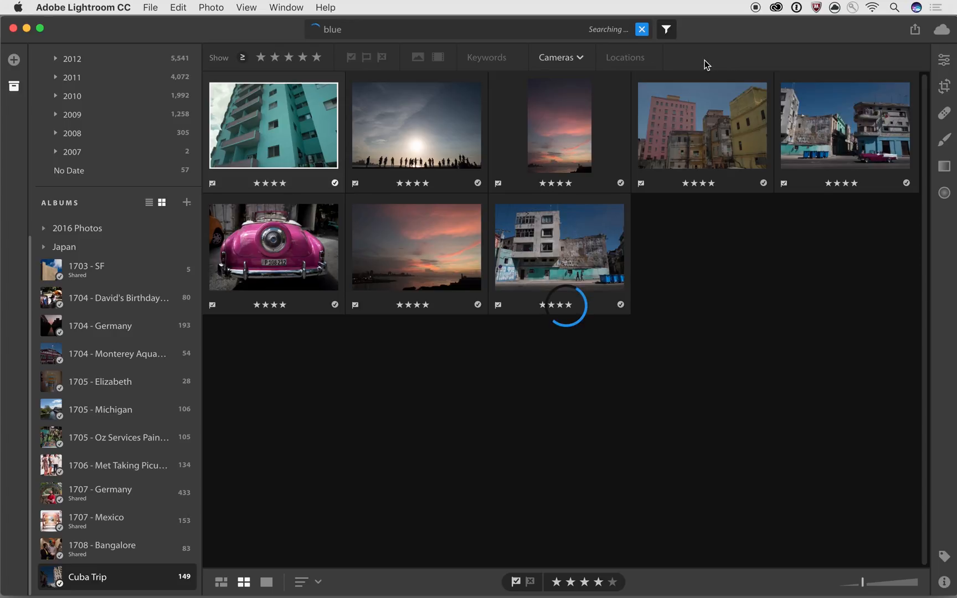
left_click(641, 29)
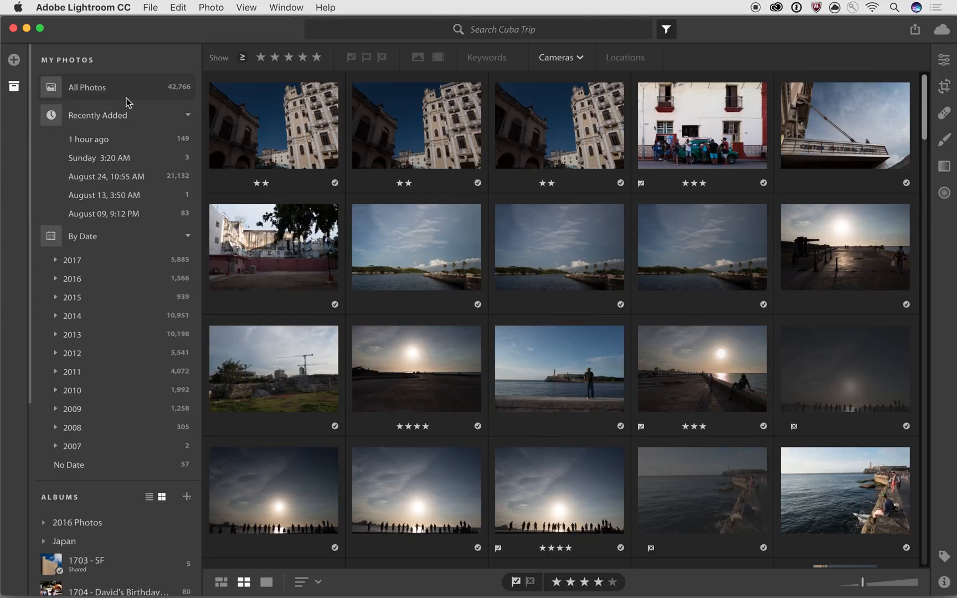
left_click(87, 88)
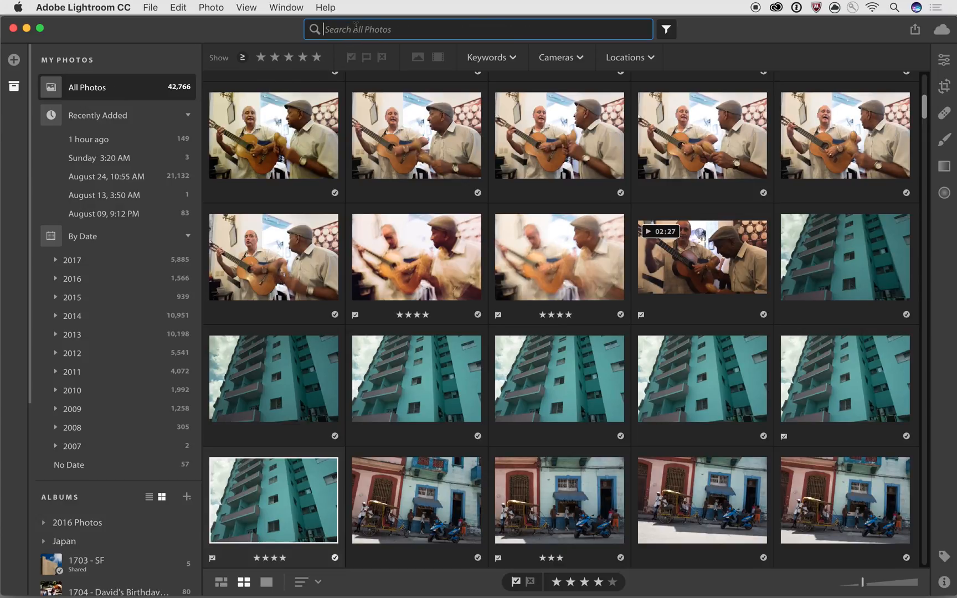
type("food")
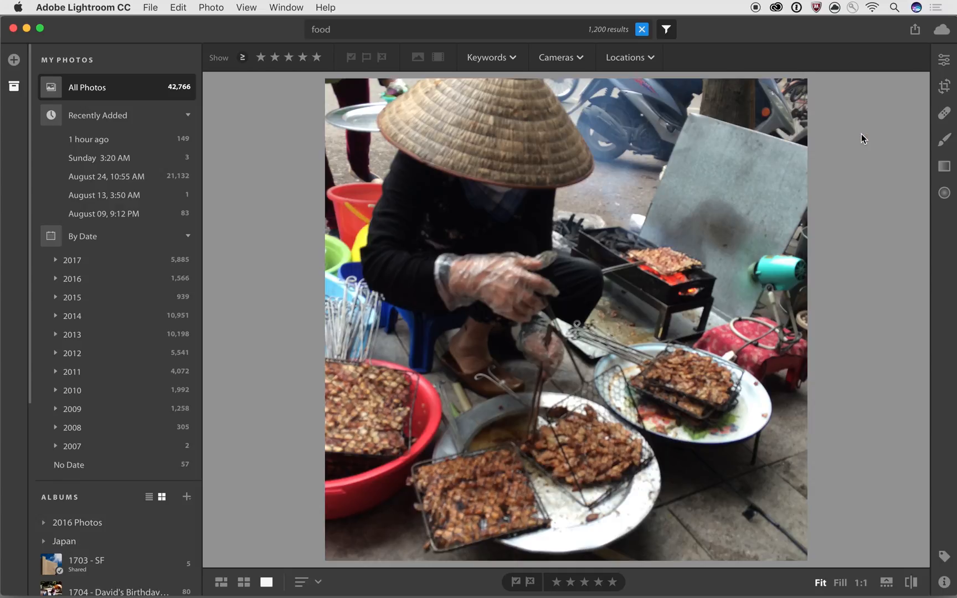
Back in the grid, filter the food results to the FUJIFILM X-T1 camera
left_click(242, 582)
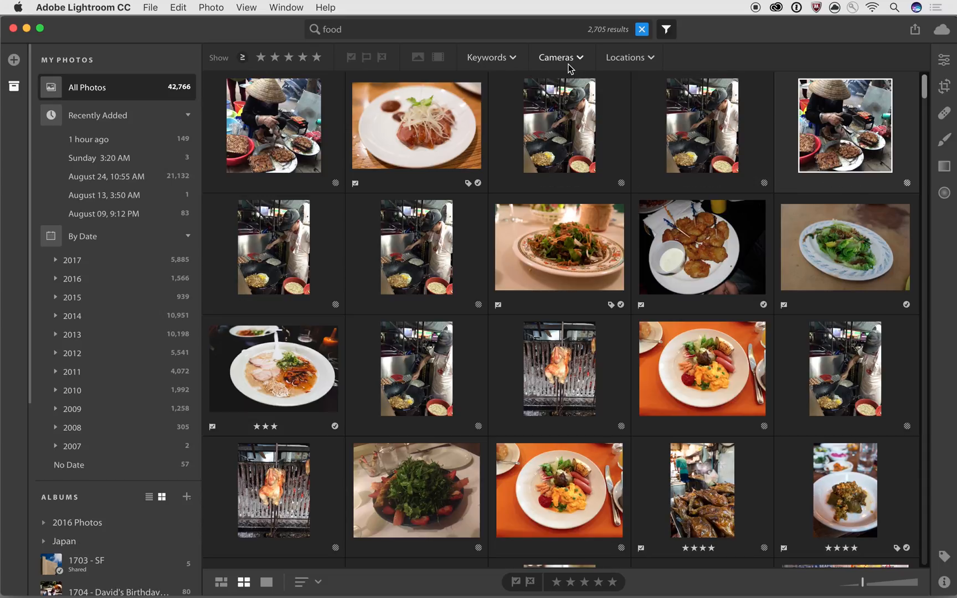
left_click(556, 57)
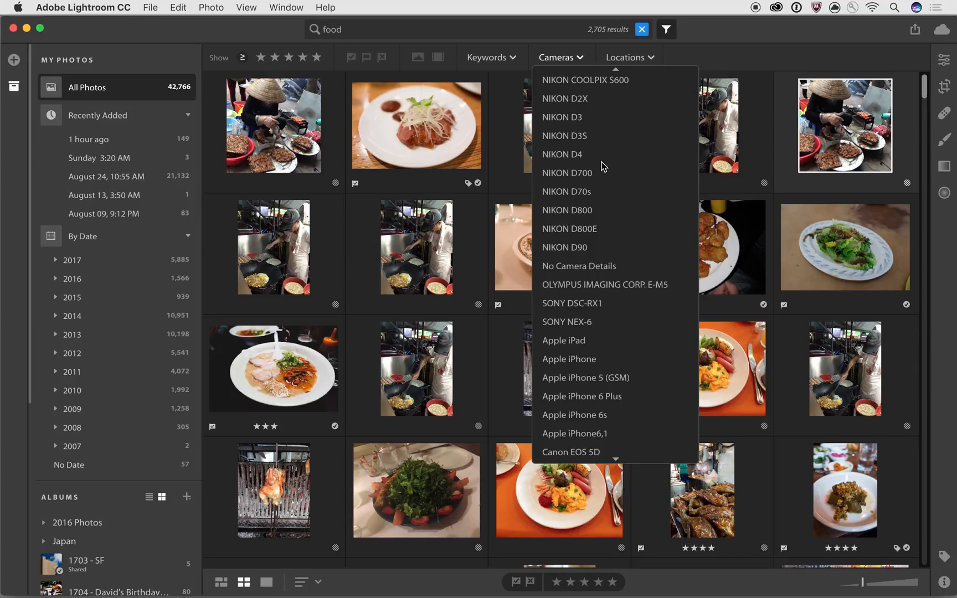
scroll("down", 3)
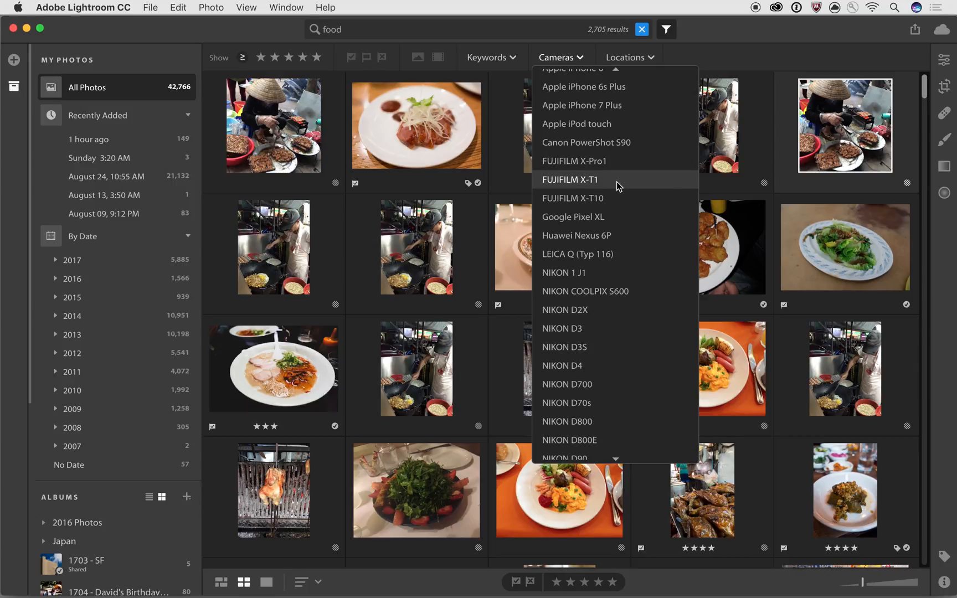
left_click(569, 179)
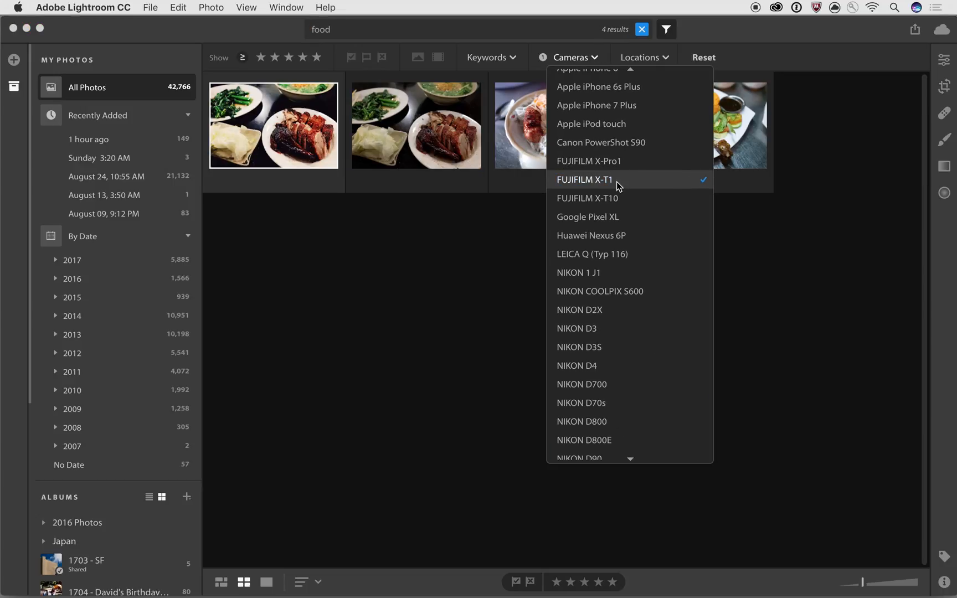
left_click(584, 179)
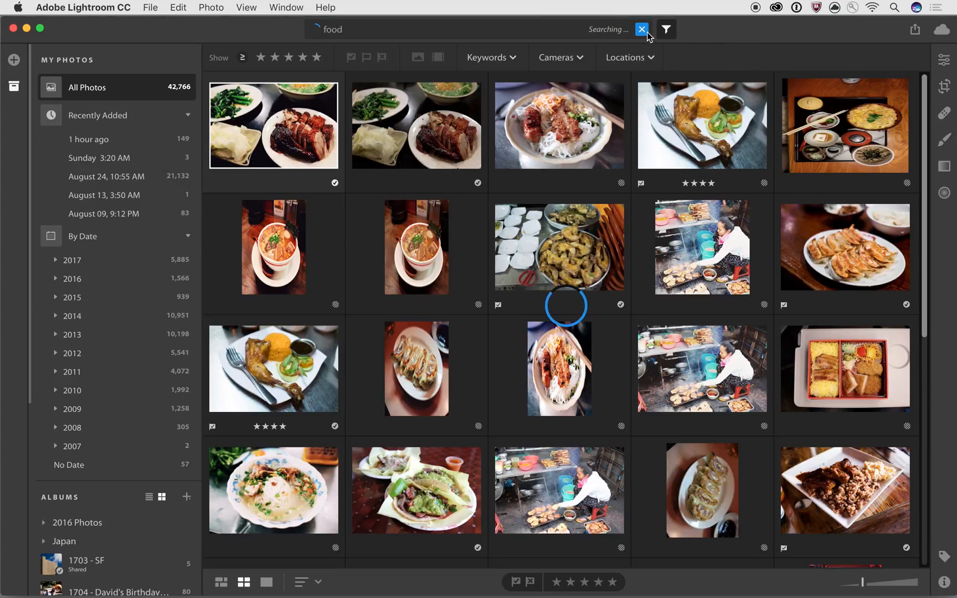
Clear the food search and show the 149-photo import from an hour ago
left_click(642, 29)
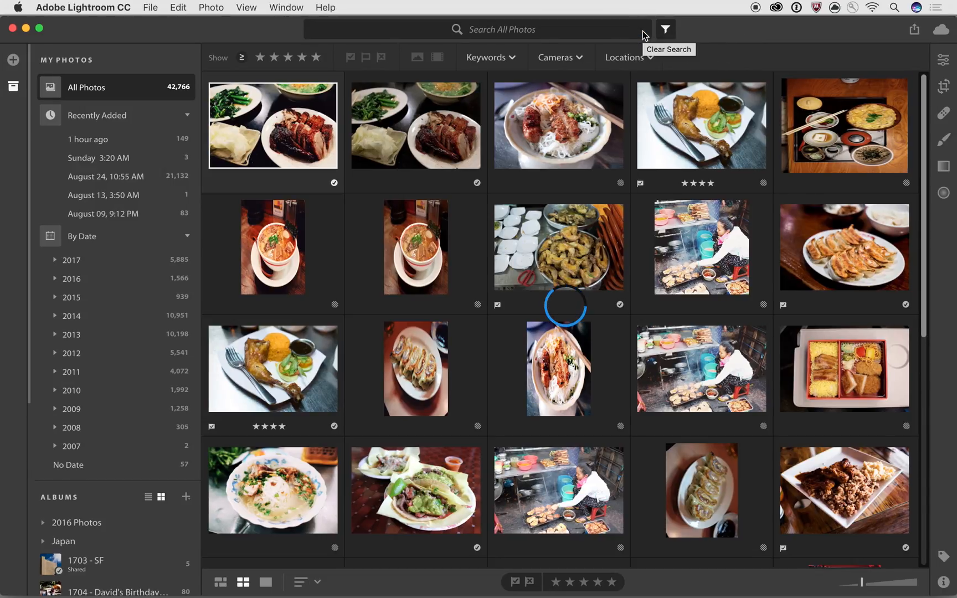
left_click(89, 139)
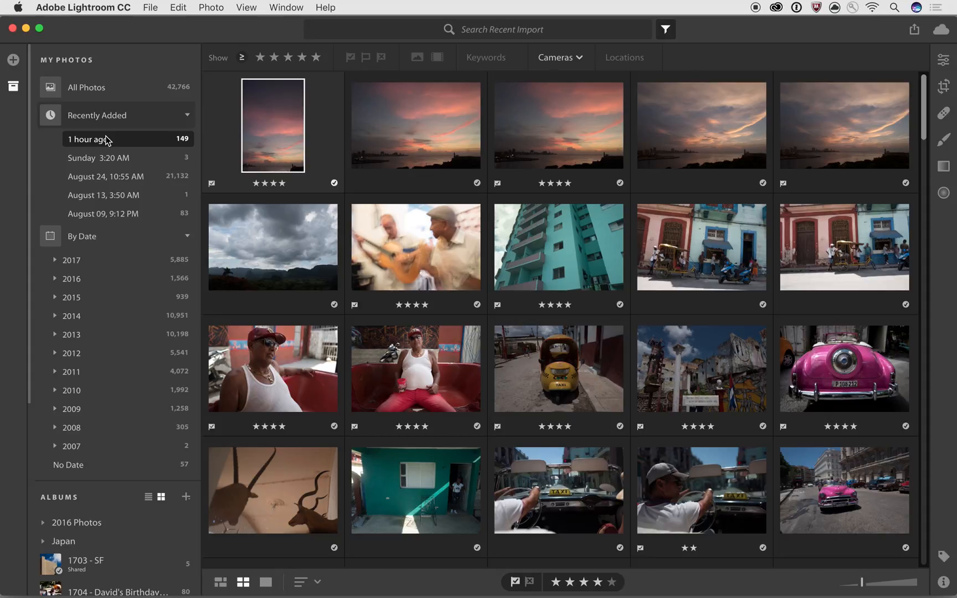
Sort the hour-old import by Modified Date and scroll through the grid
left_click(317, 581)
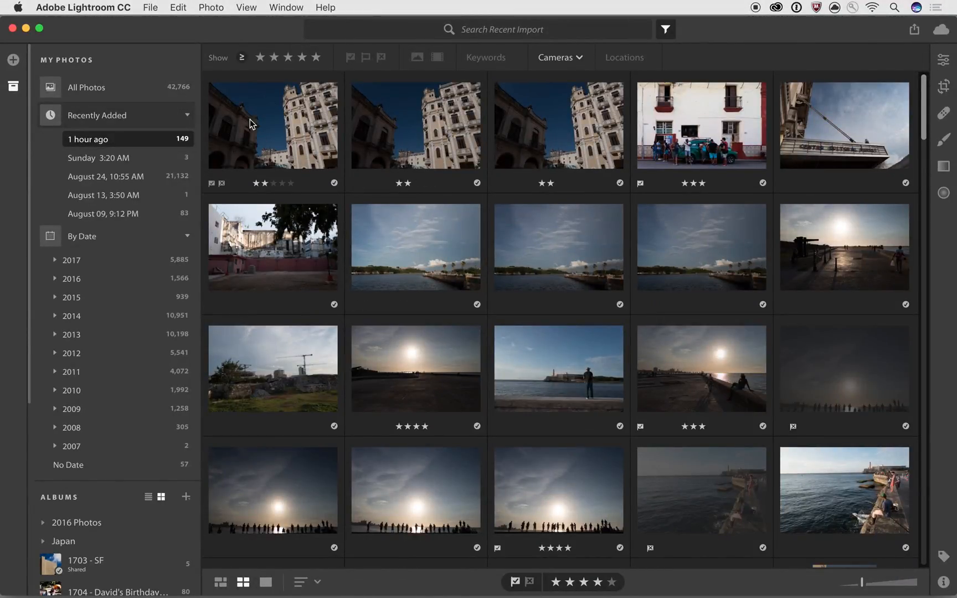
left_click(301, 581)
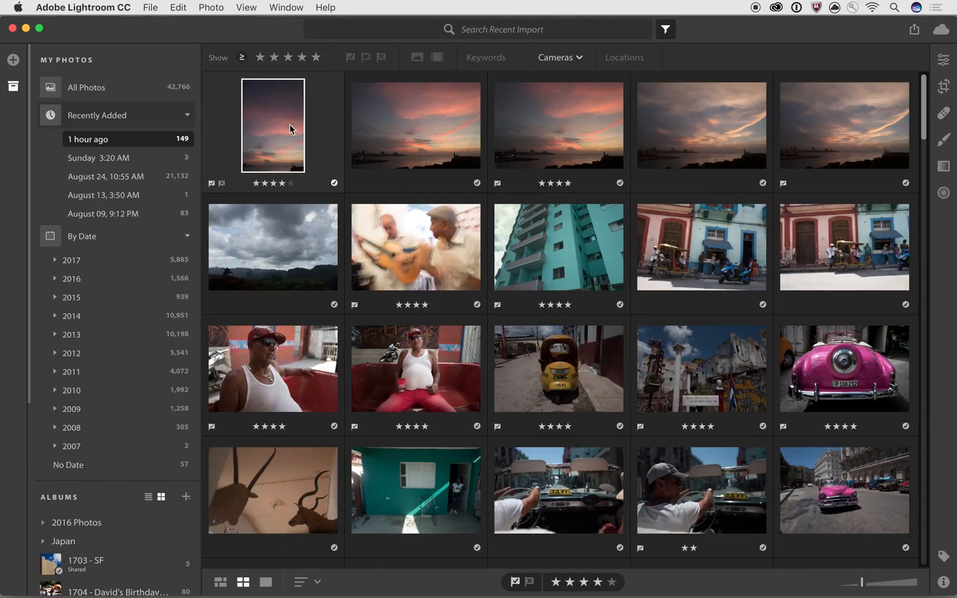
left_click(306, 582)
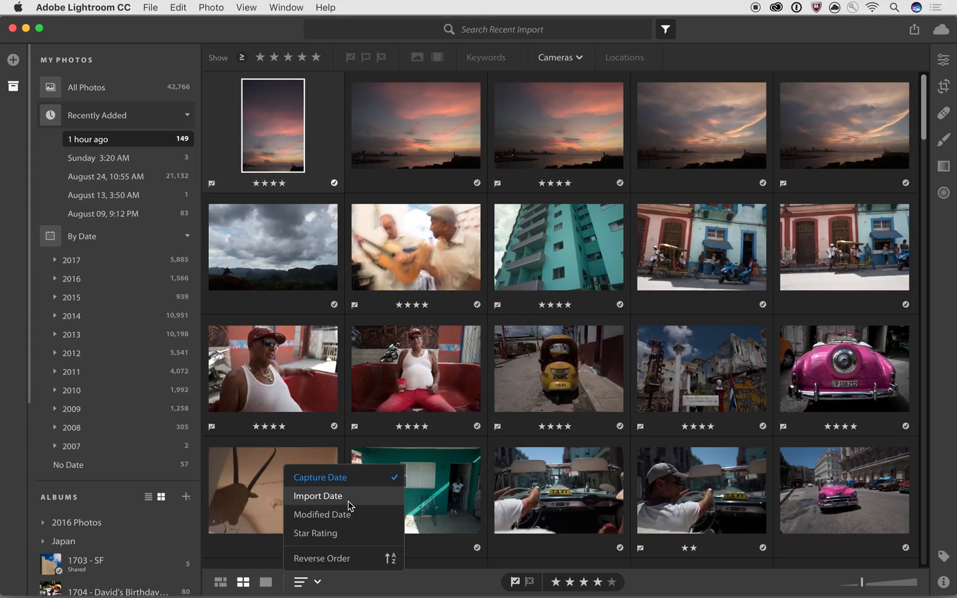
mouse_move(351, 505)
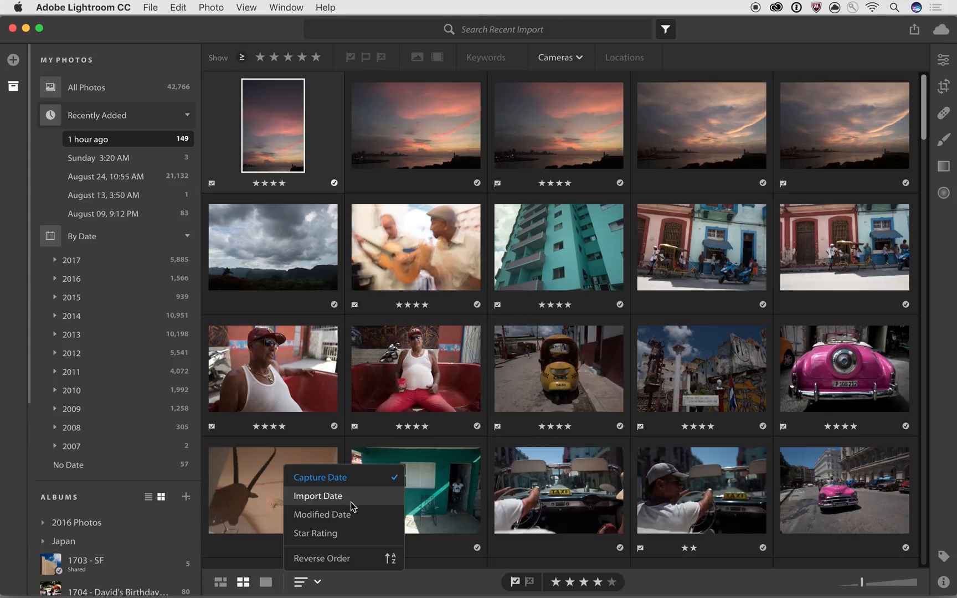
mouse_move(361, 515)
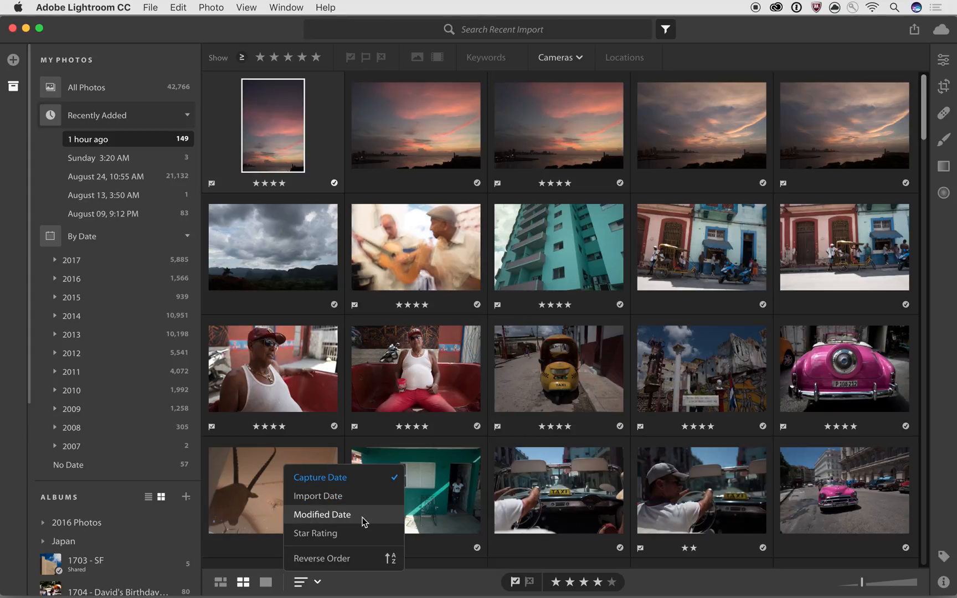
left_click(320, 478)
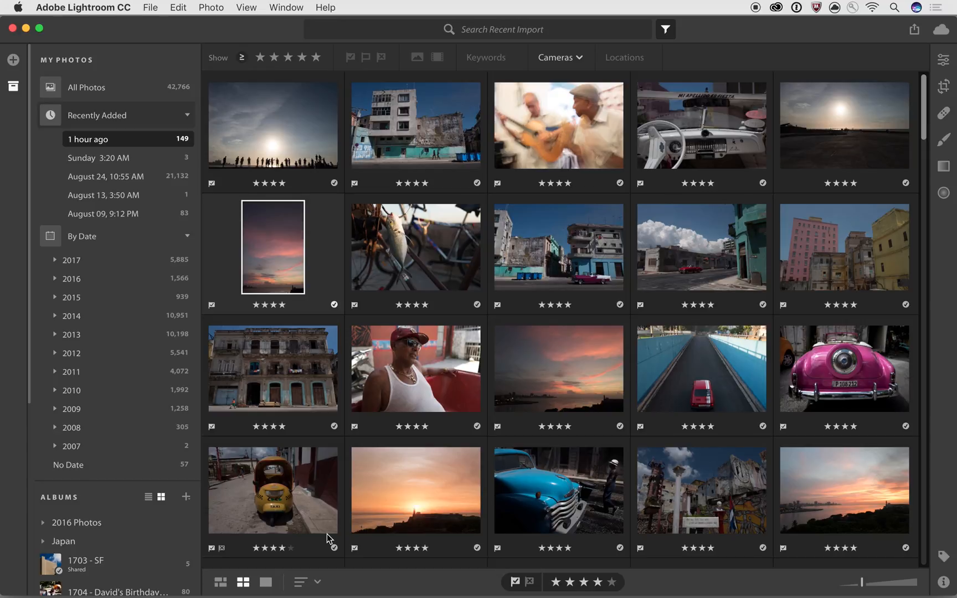
scroll("down", 3)
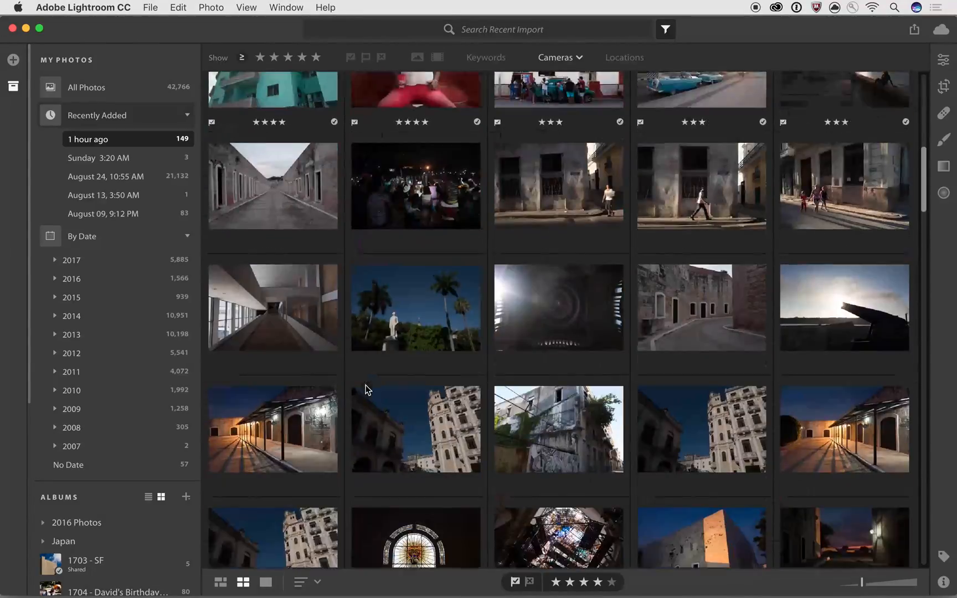
scroll("down", 3)
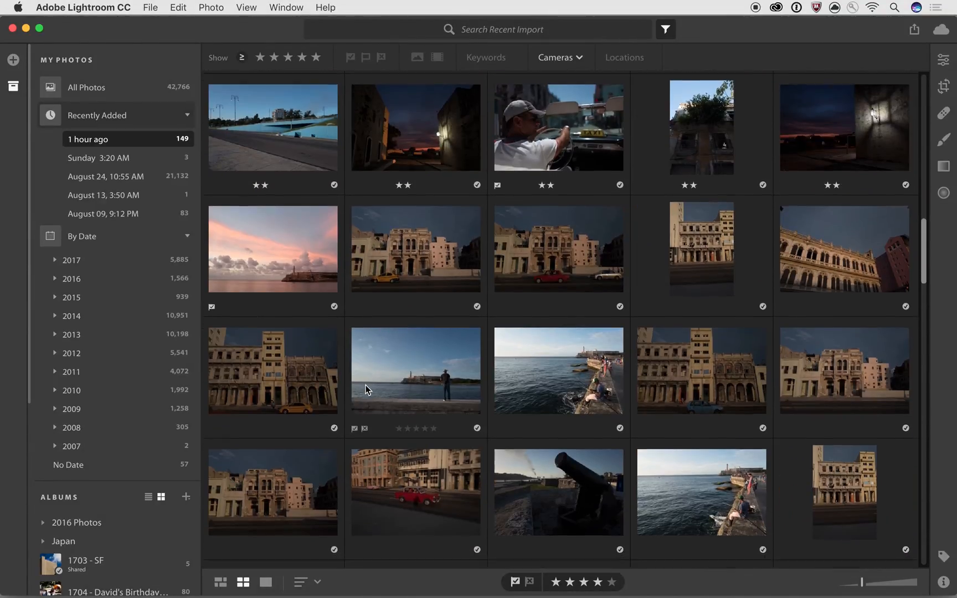
scroll("down", 3)
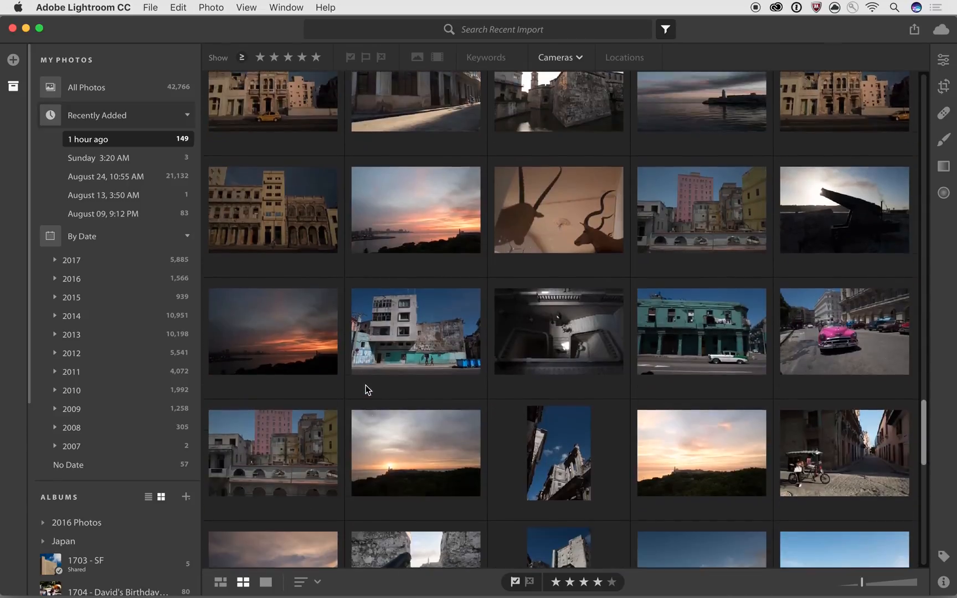
scroll("down", 3)
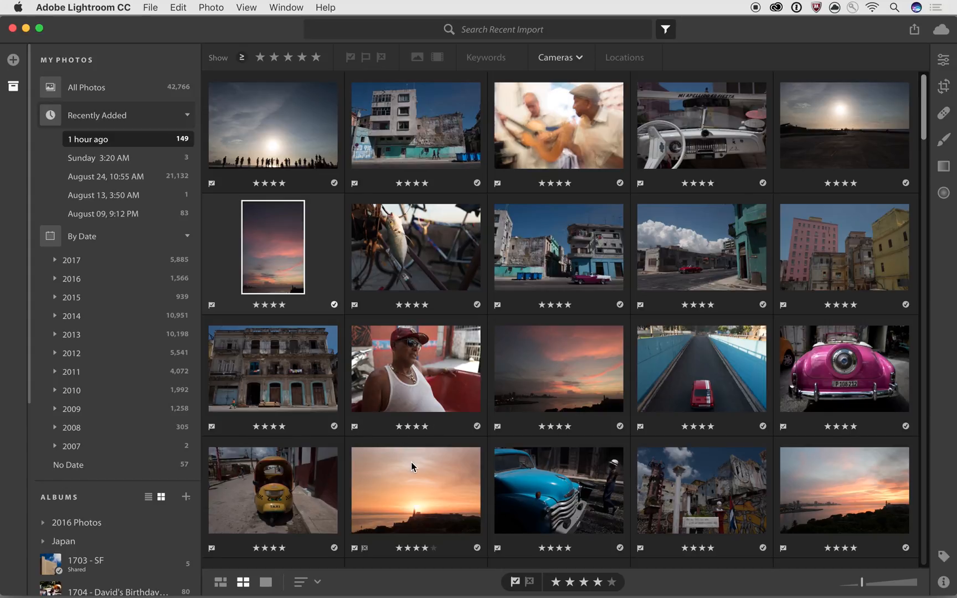
mouse_move(925, 471)
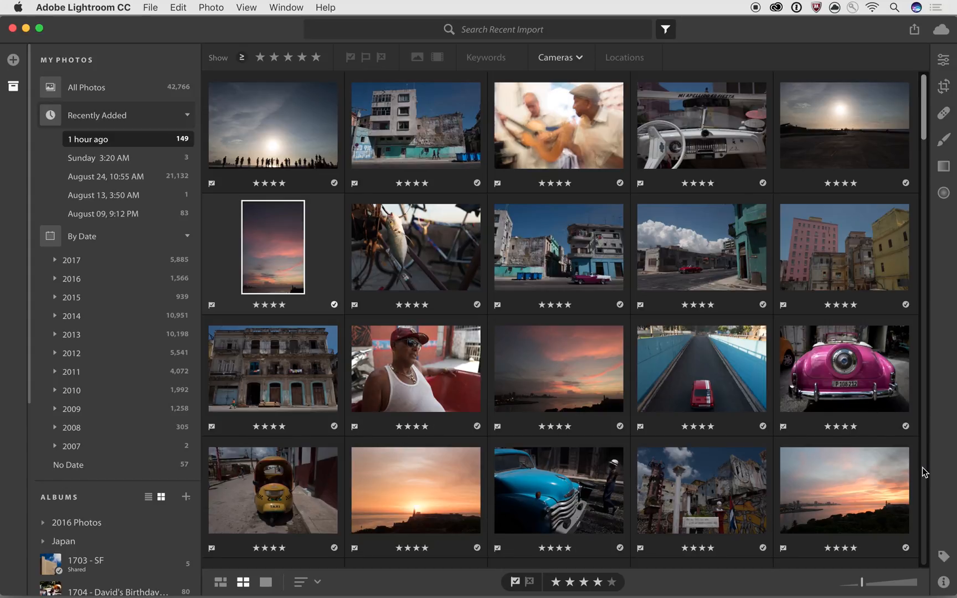
Enlarge the photo thumbnails with the size slider
left_click_drag(866, 581, 900, 581)
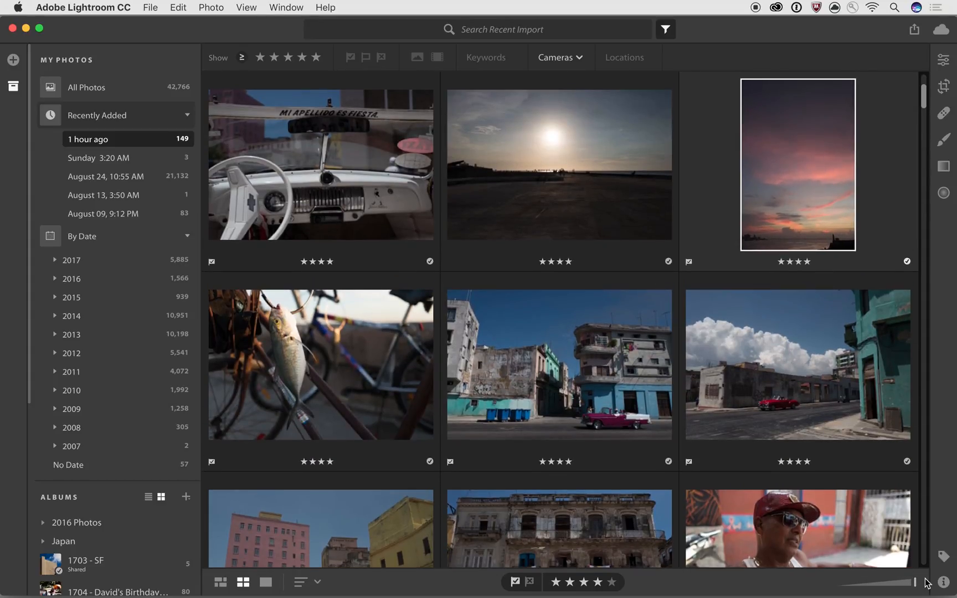
left_click_drag(909, 581, 878, 585)
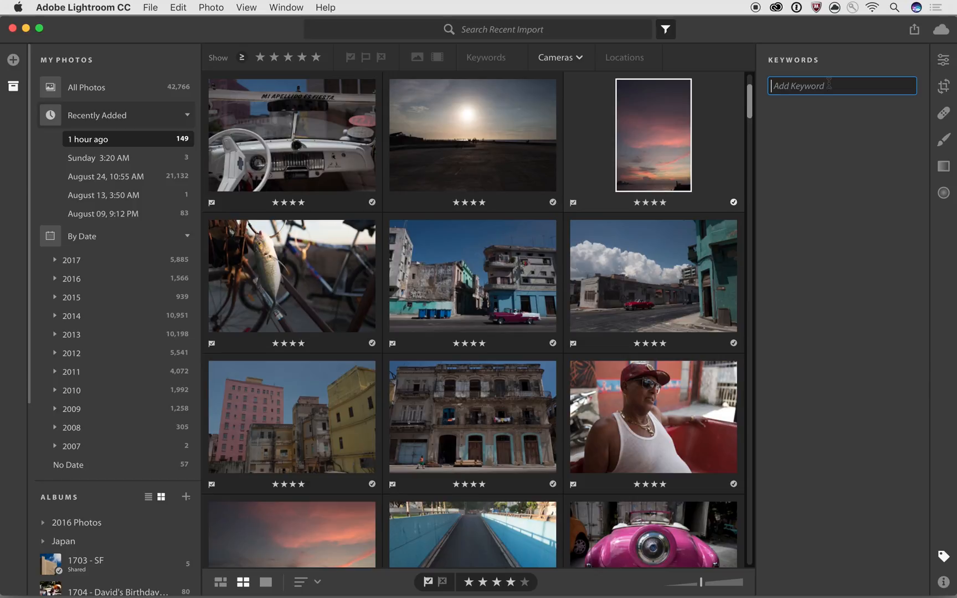
mouse_move(540, 85)
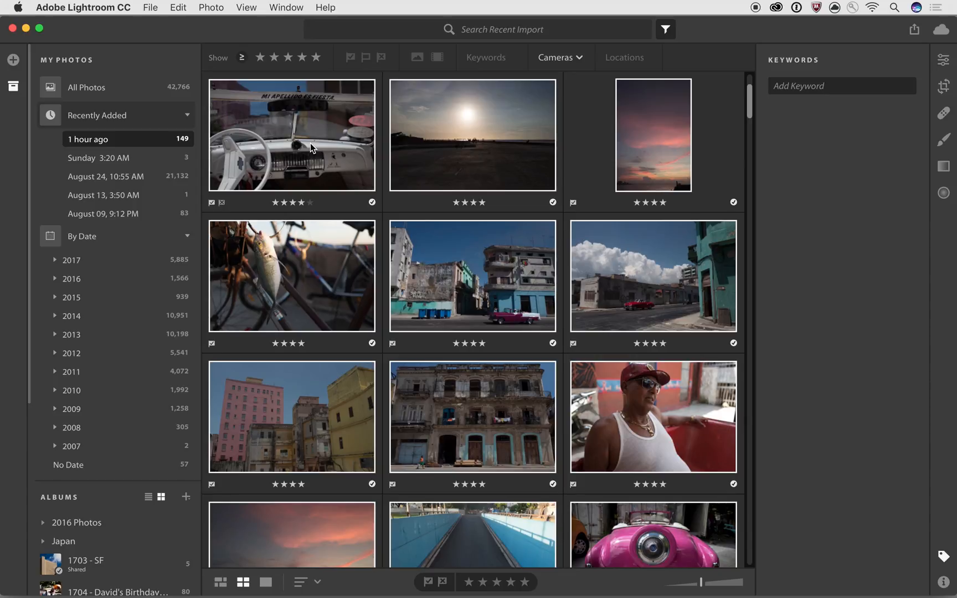
Add the keyword BeBoundless to all 149 photos and confirm the bulk change
left_click(840, 86)
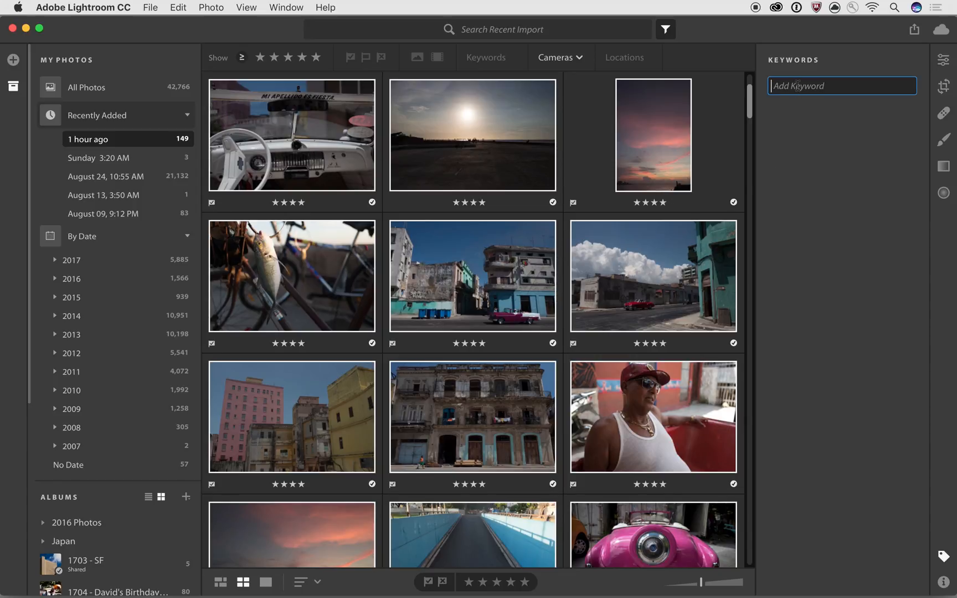
type("B")
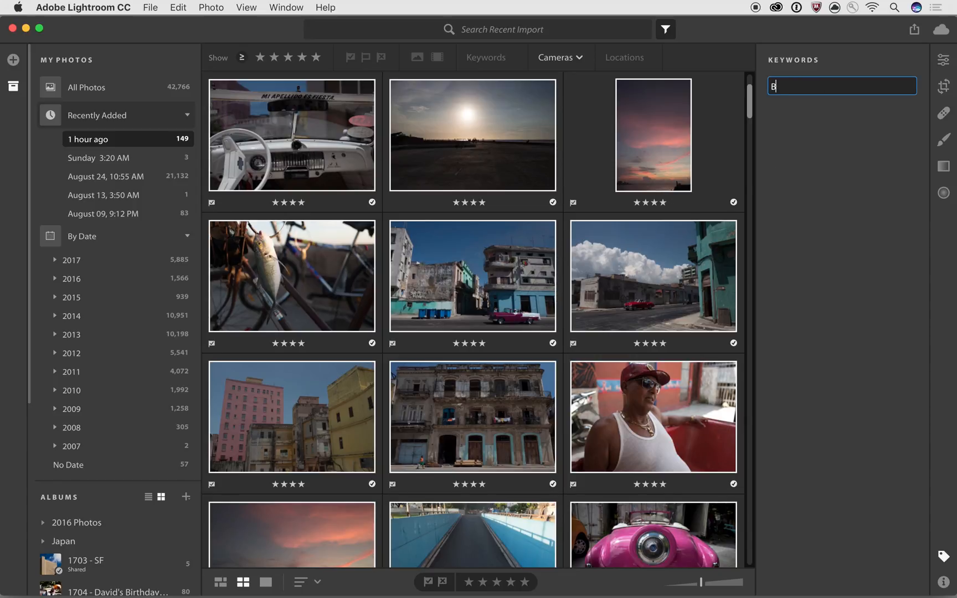
type("eBoundless")
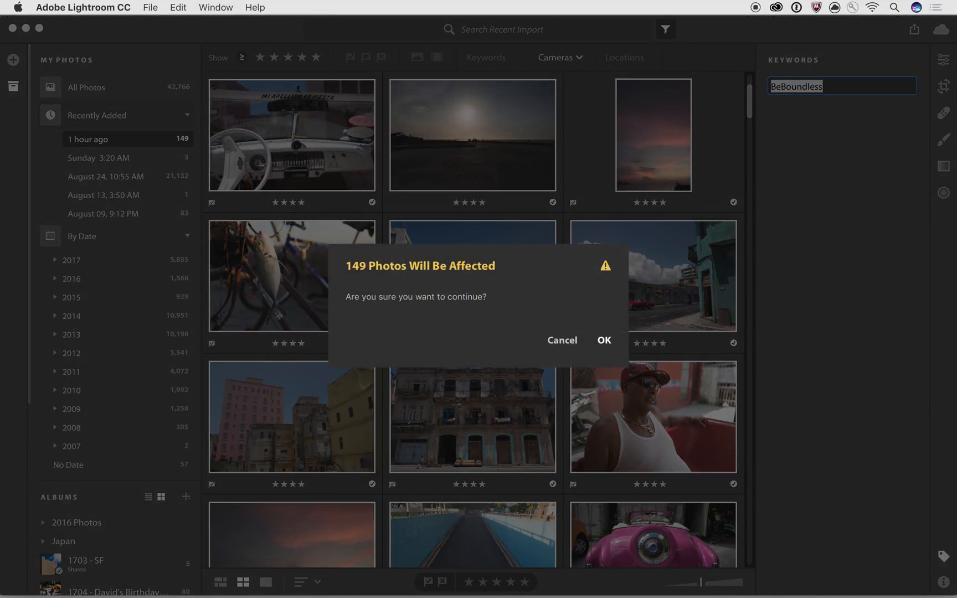
left_click(603, 340)
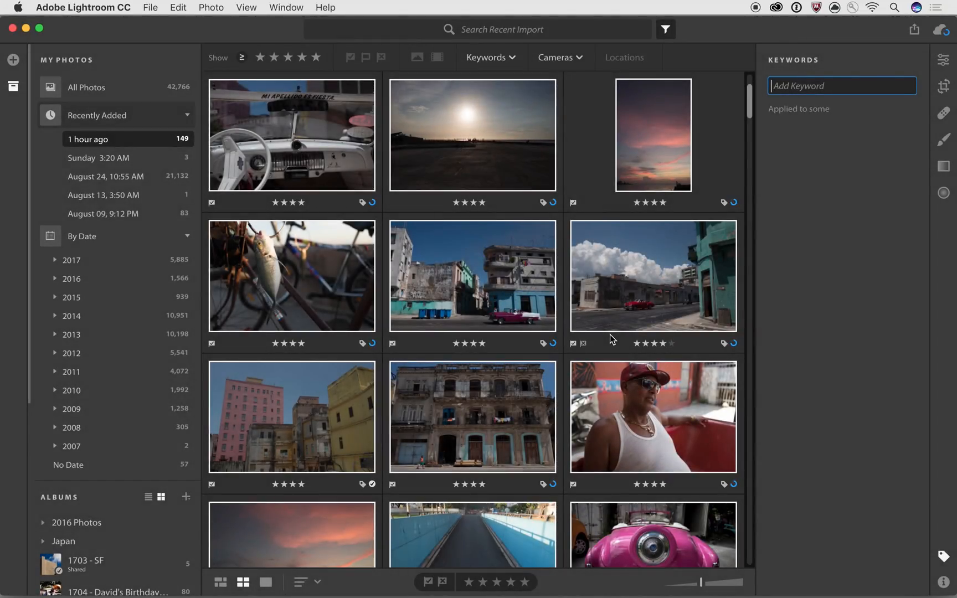
type("BeBoundless")
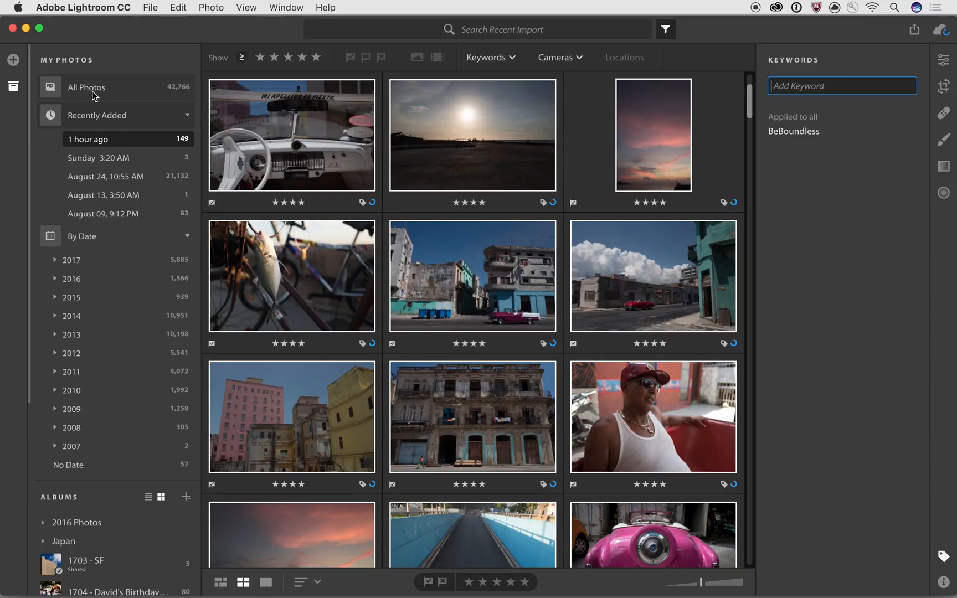
Search All Photos for 'BeBoundless' to get the 149 tagged results
left_click(87, 88)
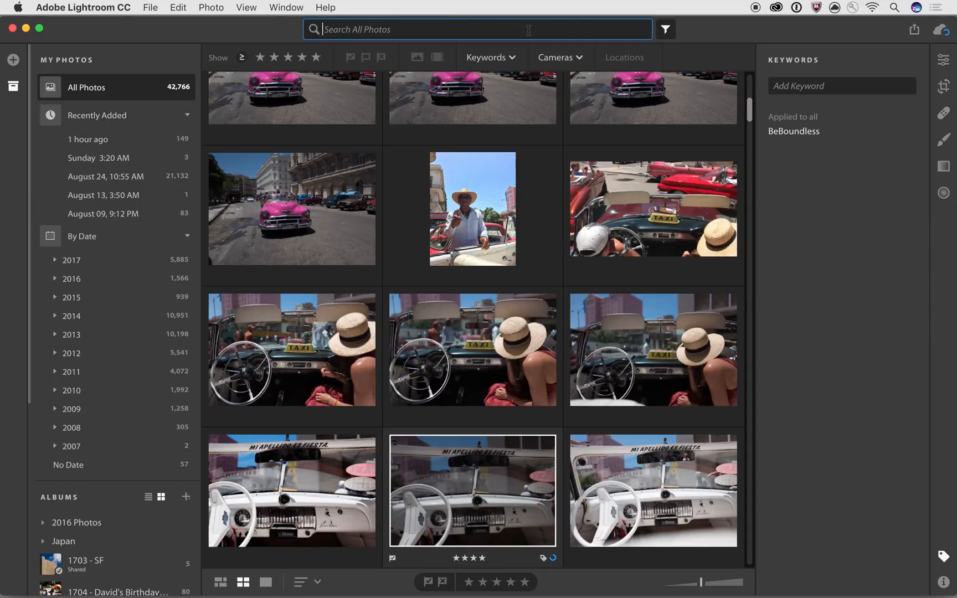
type("BeBoundless")
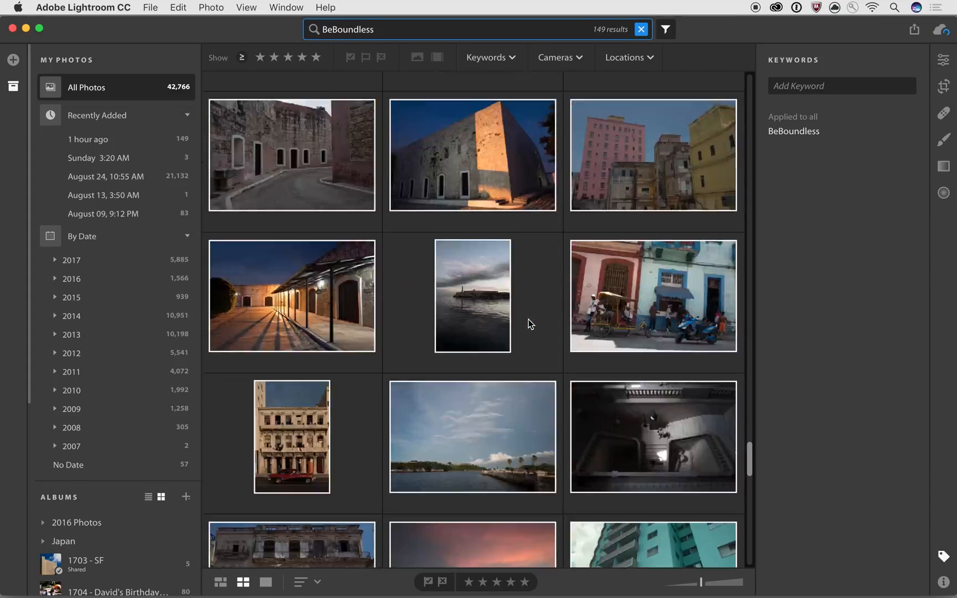
scroll("down", 3)
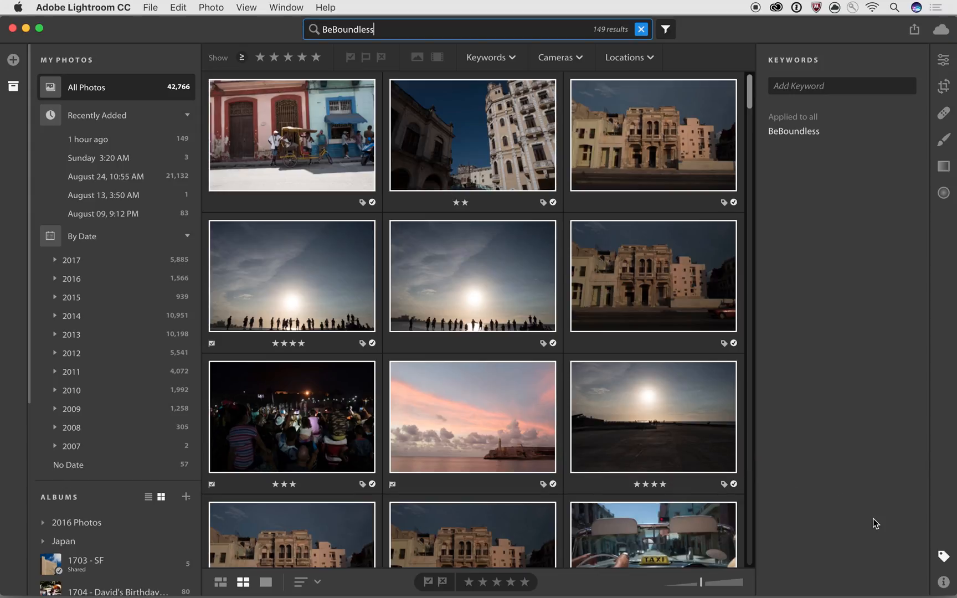
With the Info panel shown, caption the lighthouse sunset photo 'El Farro' in Detail view
left_click(942, 583)
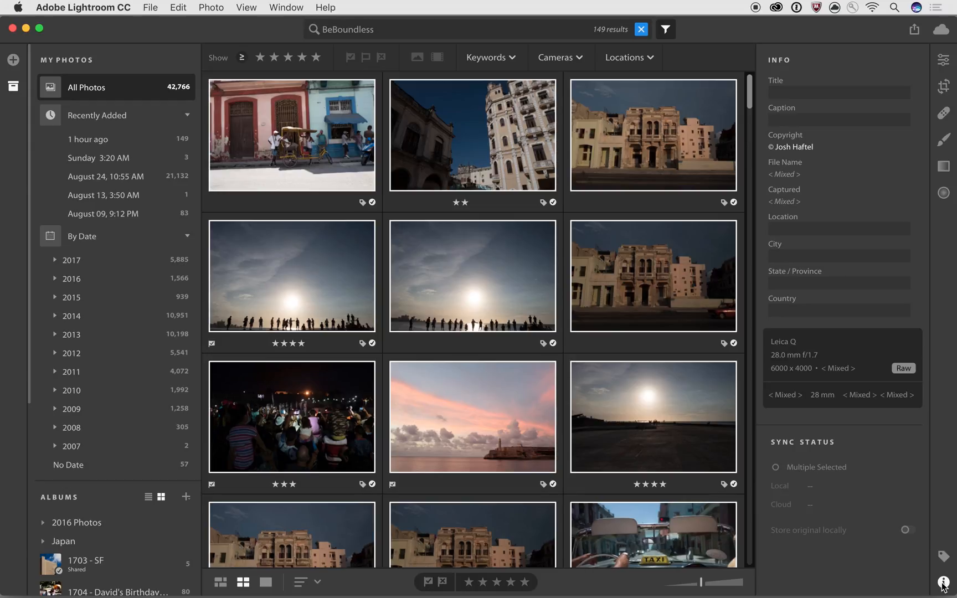
mouse_move(499, 127)
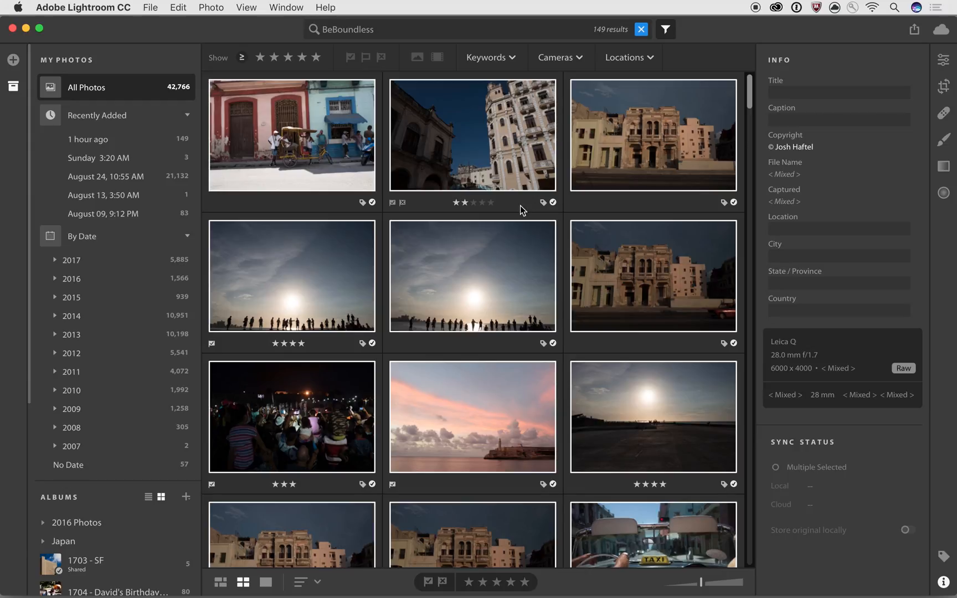
left_click(471, 416)
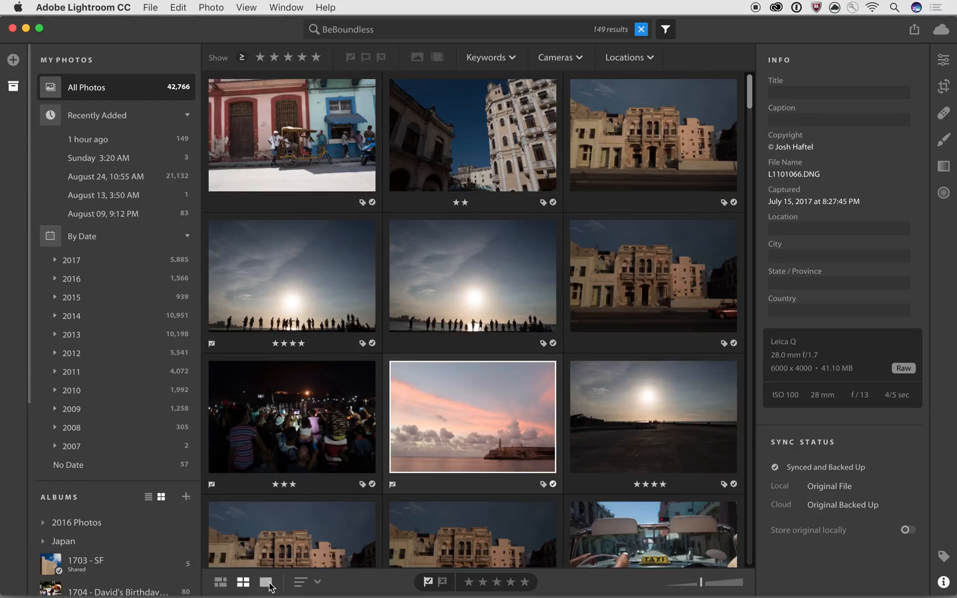
left_click(265, 582)
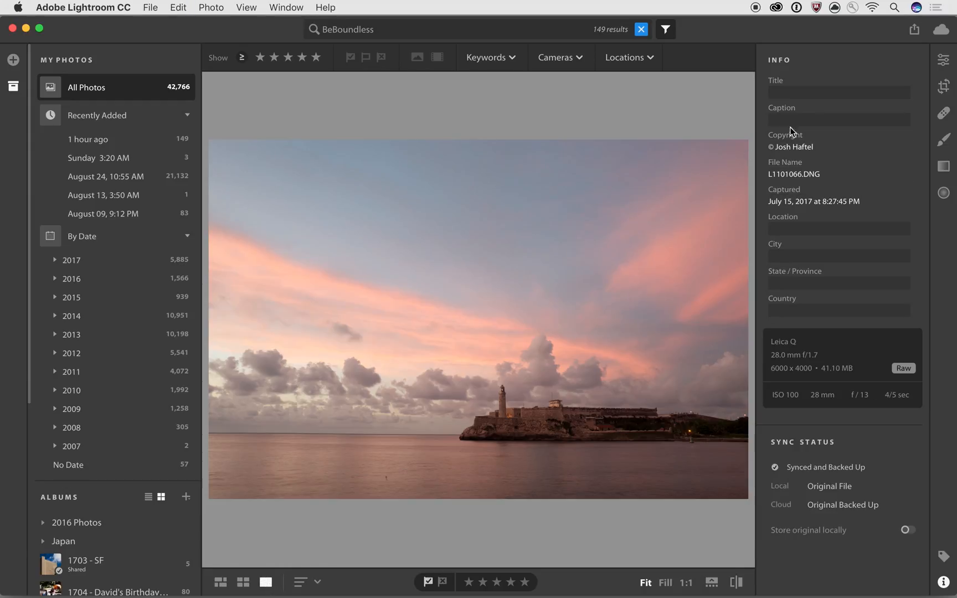
type("El F")
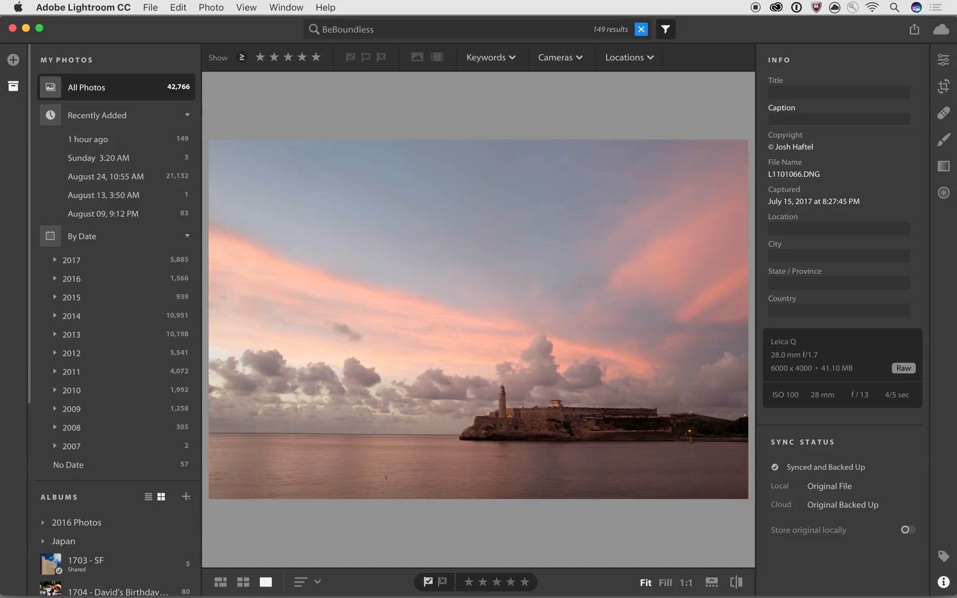
type("El Farro")
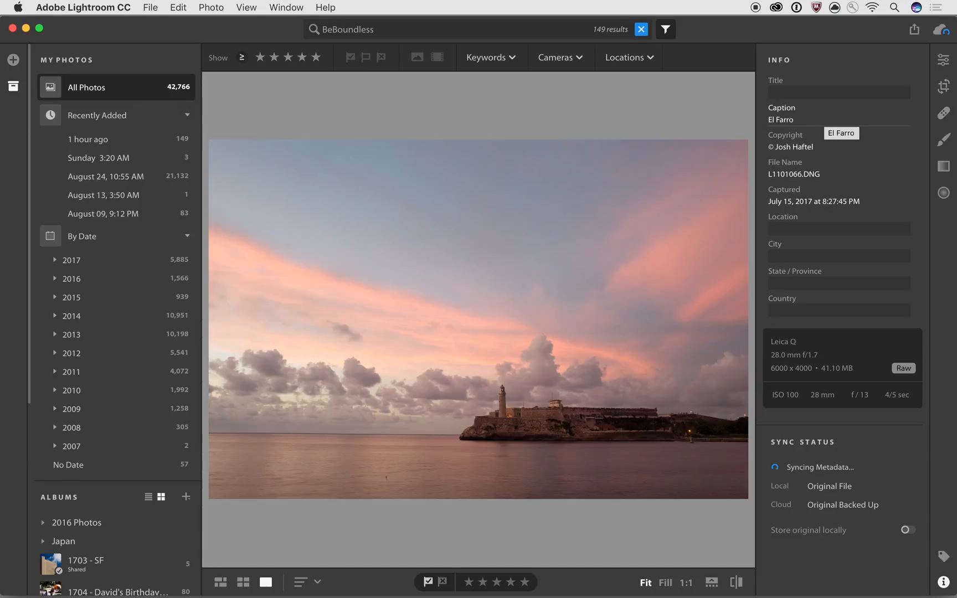